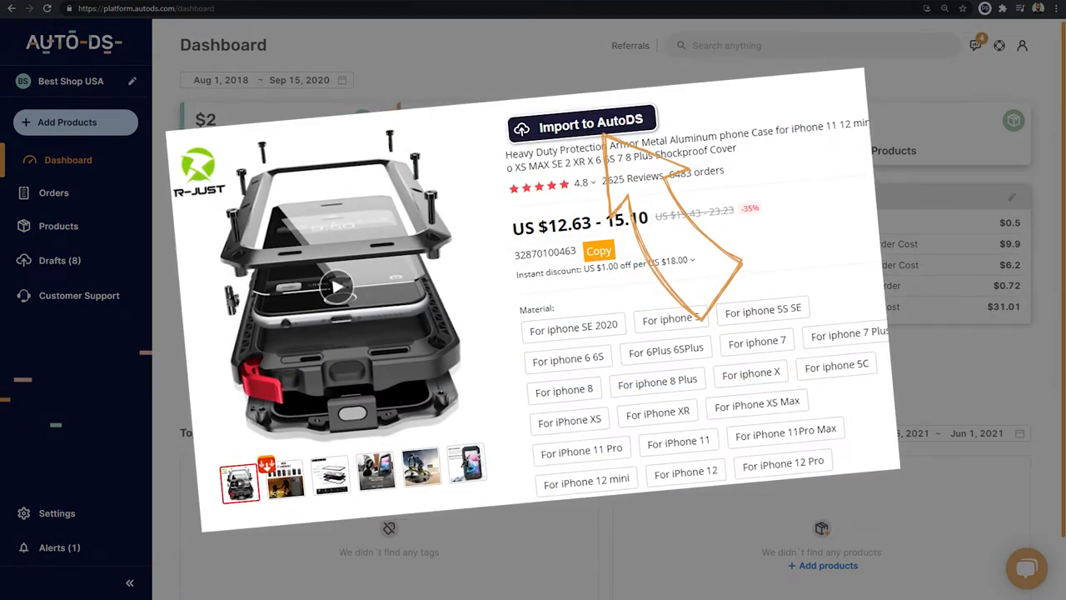
# Tour the Add Products dialog's URL and Upload CSV modes, then go to the CJ Dropshipping dental scaler page
pyautogui.click(66, 122)
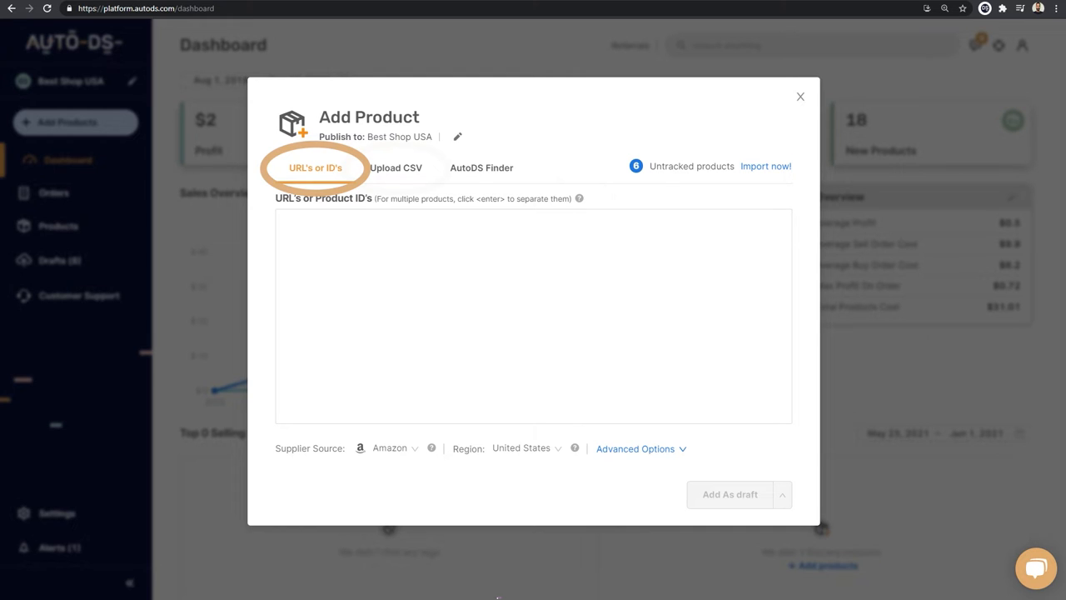
pyautogui.click(397, 166)
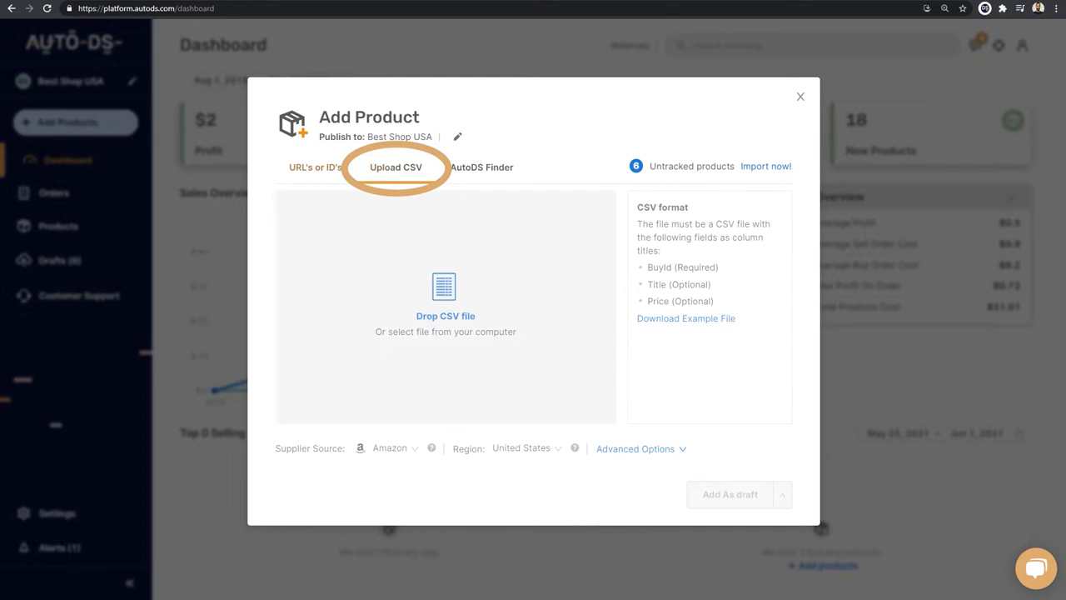
pyautogui.click(397, 166)
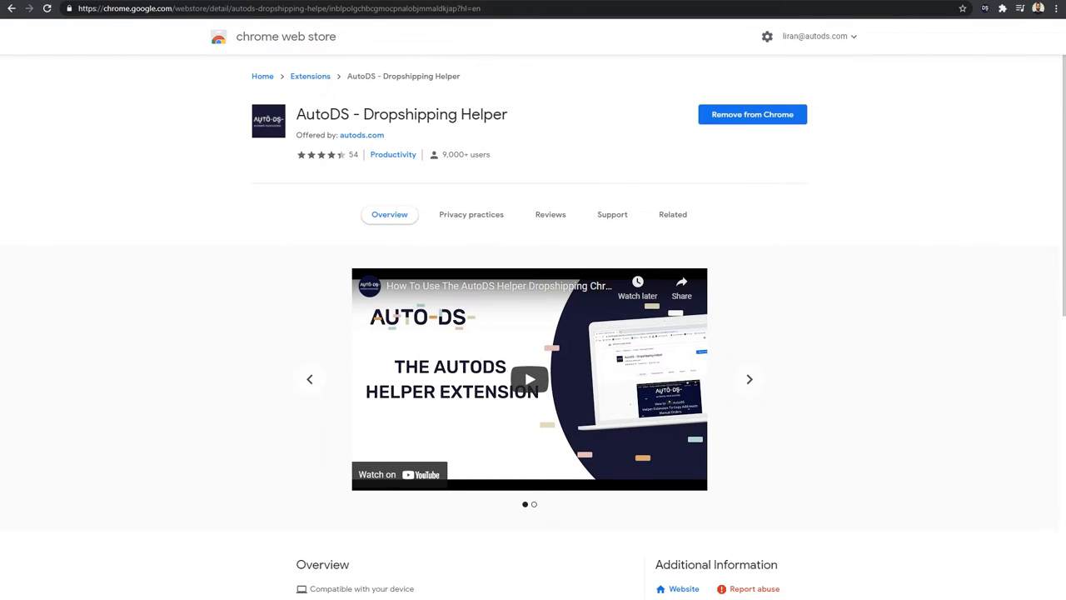
pyautogui.click(749, 380)
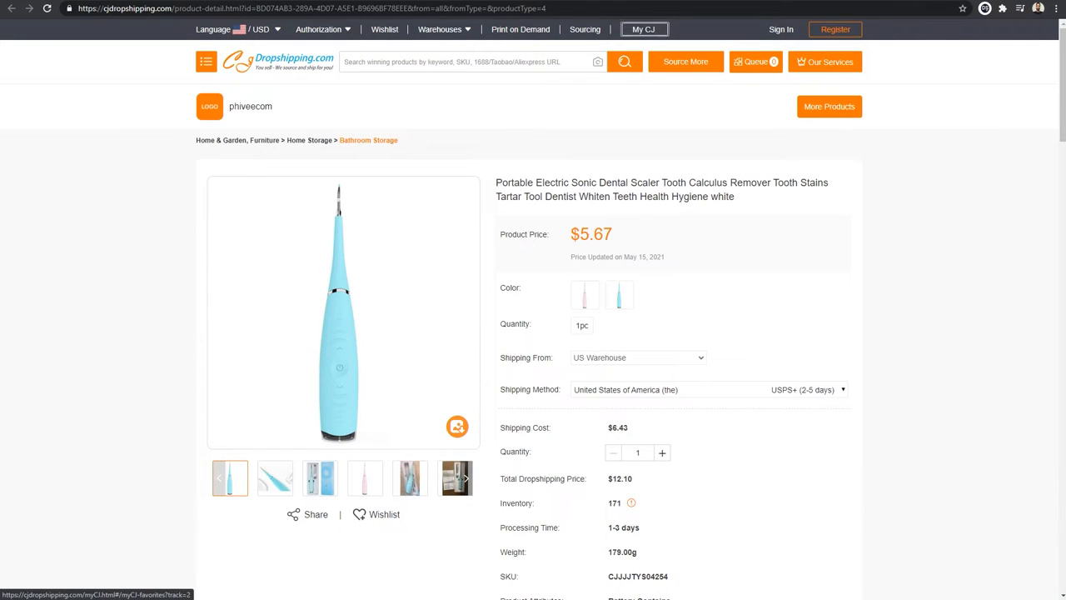
# Paste the CJ Dropshipping dental scaler URL into AutoDS's Add Product box, supplier recognised as Cjdropshipping
pyautogui.click(299, 8)
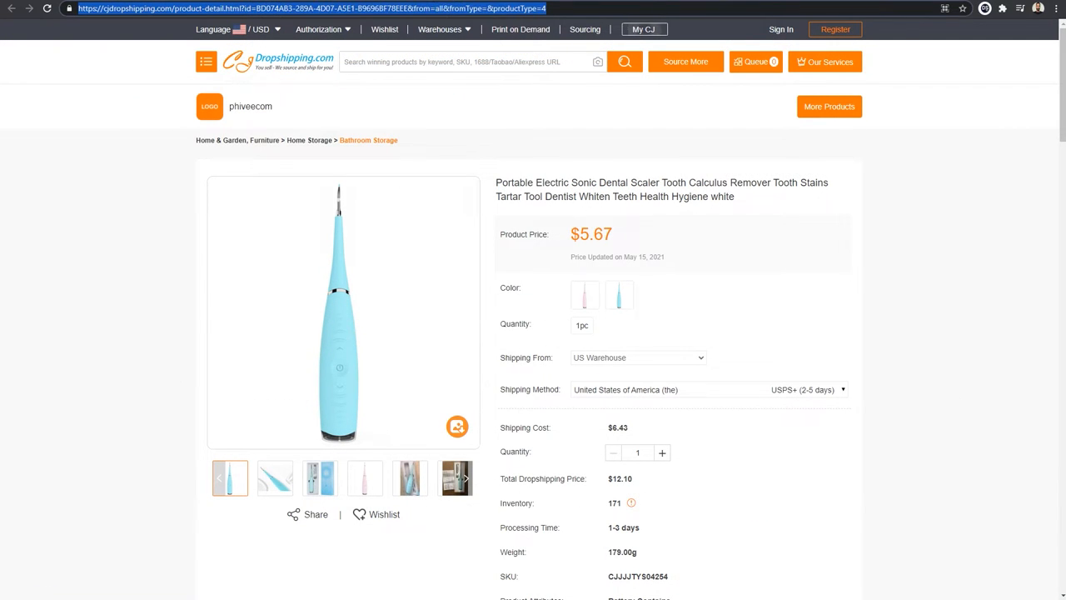
pyautogui.moveTo(643, 30)
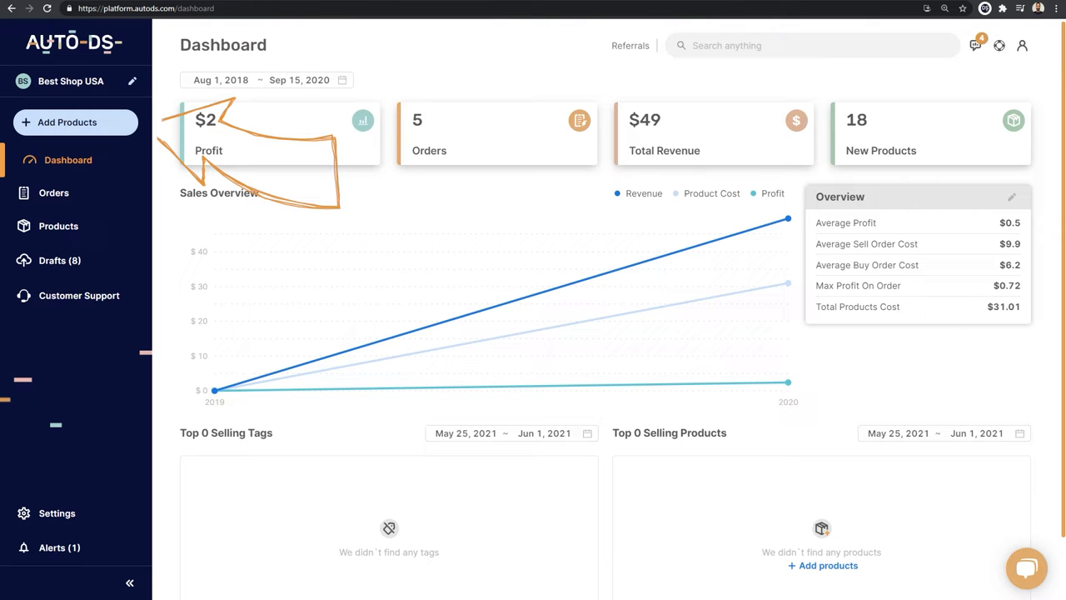
pyautogui.click(66, 123)
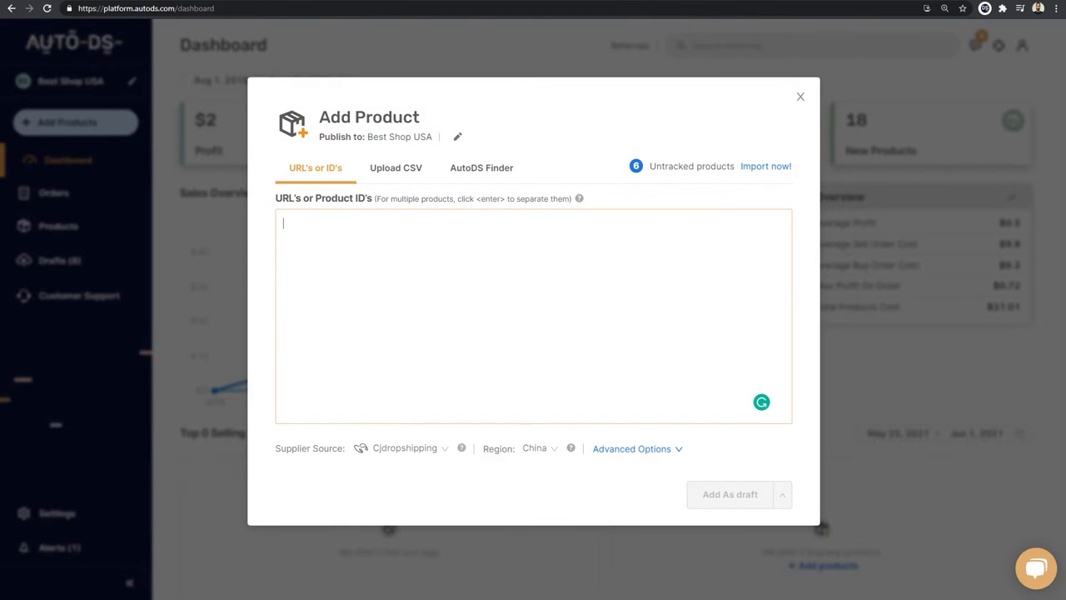
pyautogui.write('https://cjdropshipping.com/product-detail.html?id=BD074AB3-289A-4D07-A5E1-B9696BF78EEE&from=all&fromType=&productType=4')
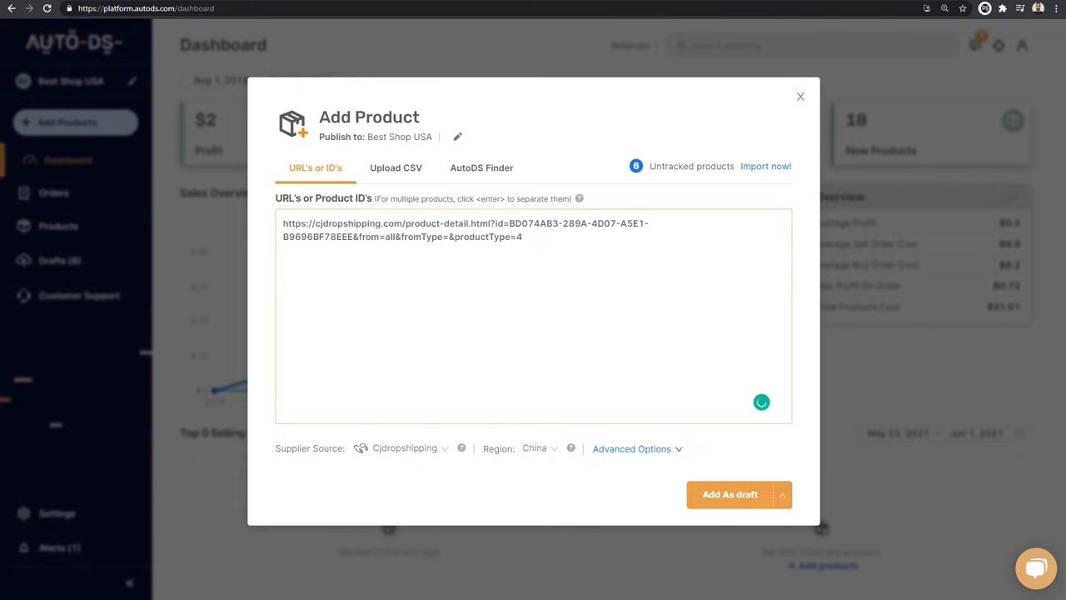
pyautogui.write('https://cjdropshipping.com/product-detail.html?id=BD074AB3-289A-4D07-A5E1-B9696BF78EEE&from=all&fromType=&productType=4')
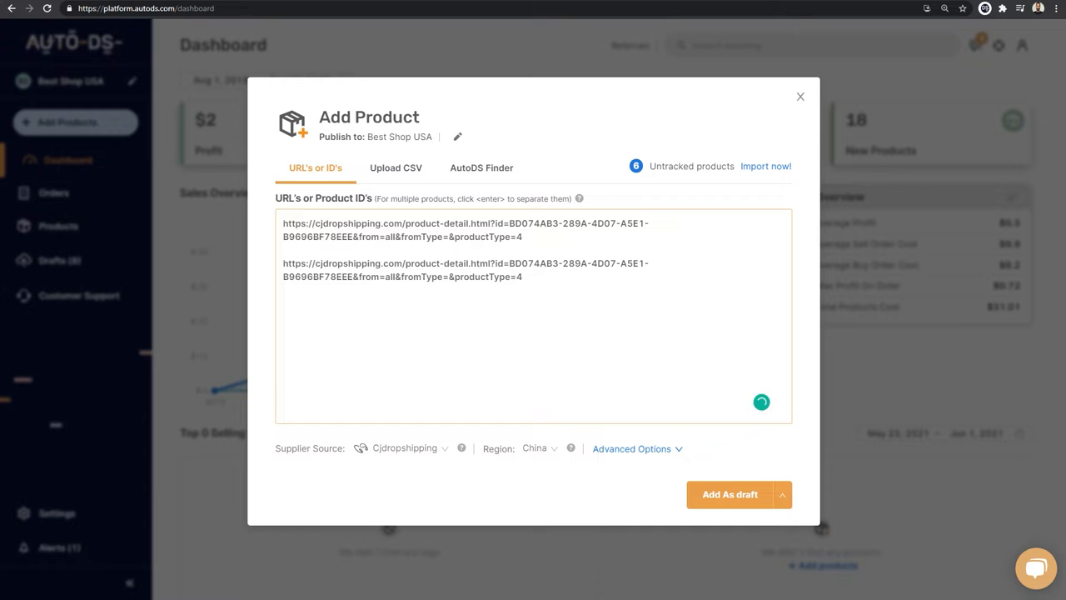
pyautogui.write('https://cjdropshipping.com/product-detail.html?id=BD074AB3-289A-4D07-A5E1-B9696BF78EEE&from=all&fromType=&productType=4')
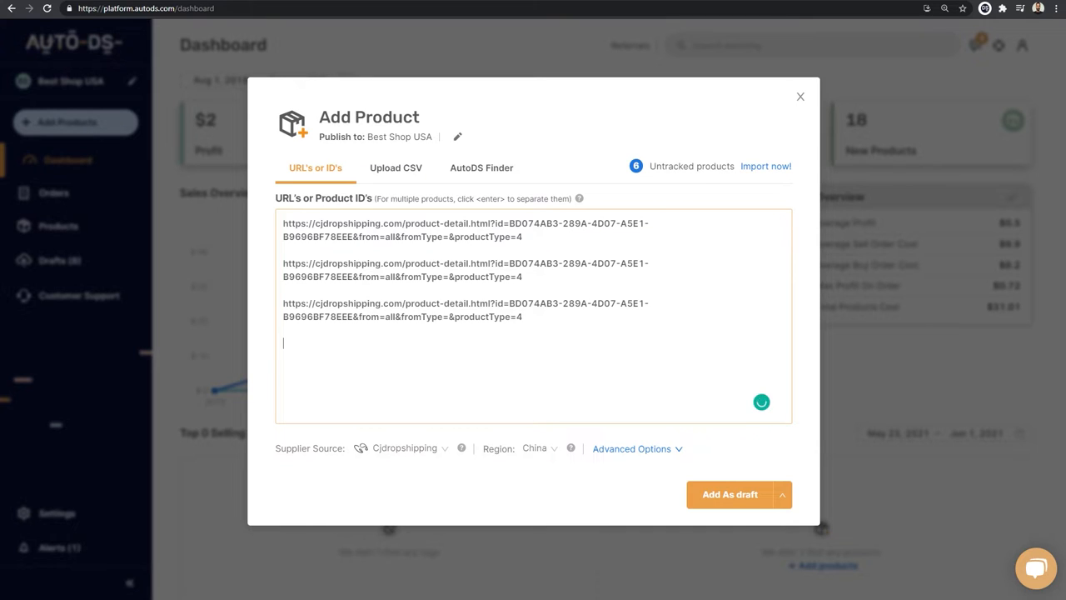
pyautogui.write('https://cjdropshipping.com/product-detail.html?id=BD074AB3-289A-4D07-A5E1-B9696BF78EEE&from=all&fromType=&productType=4')
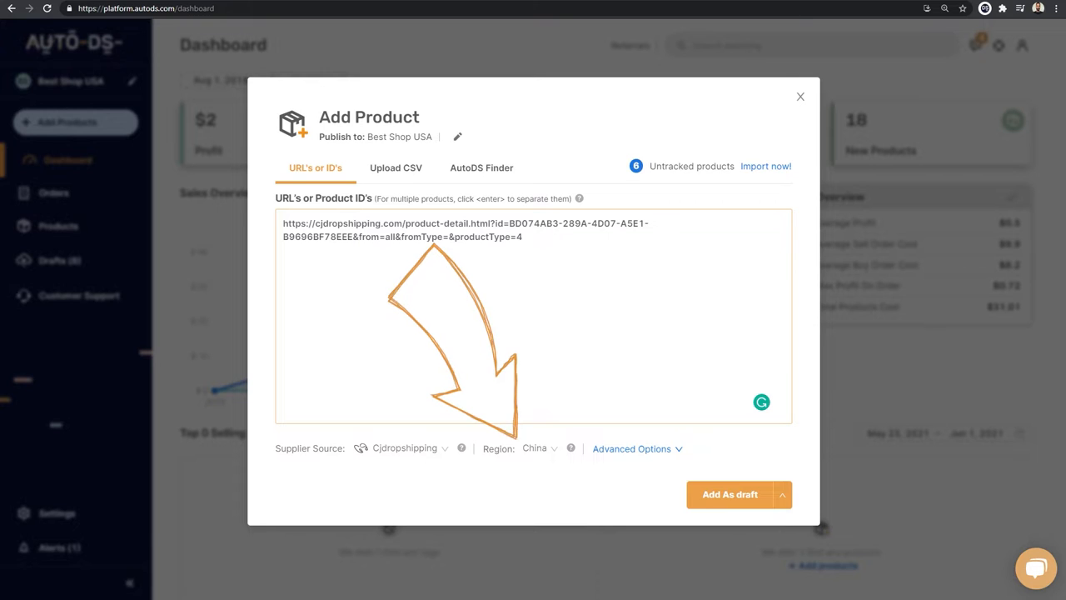
# Set the region to United States, review Advanced Options, and list the draft/publish/schedule choices
pyautogui.click(536, 448)
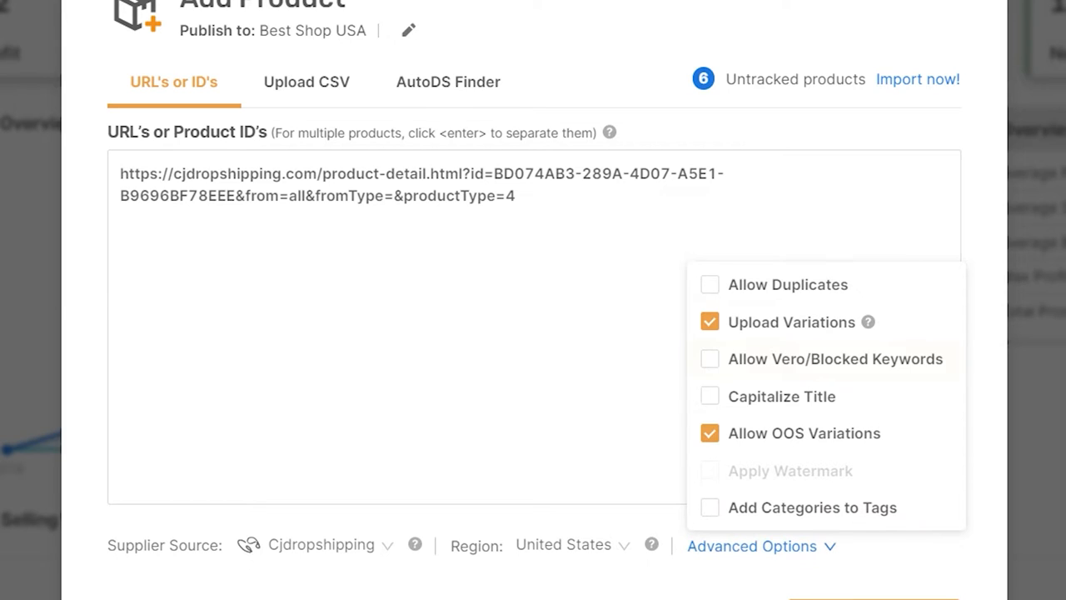
pyautogui.moveTo(869, 322)
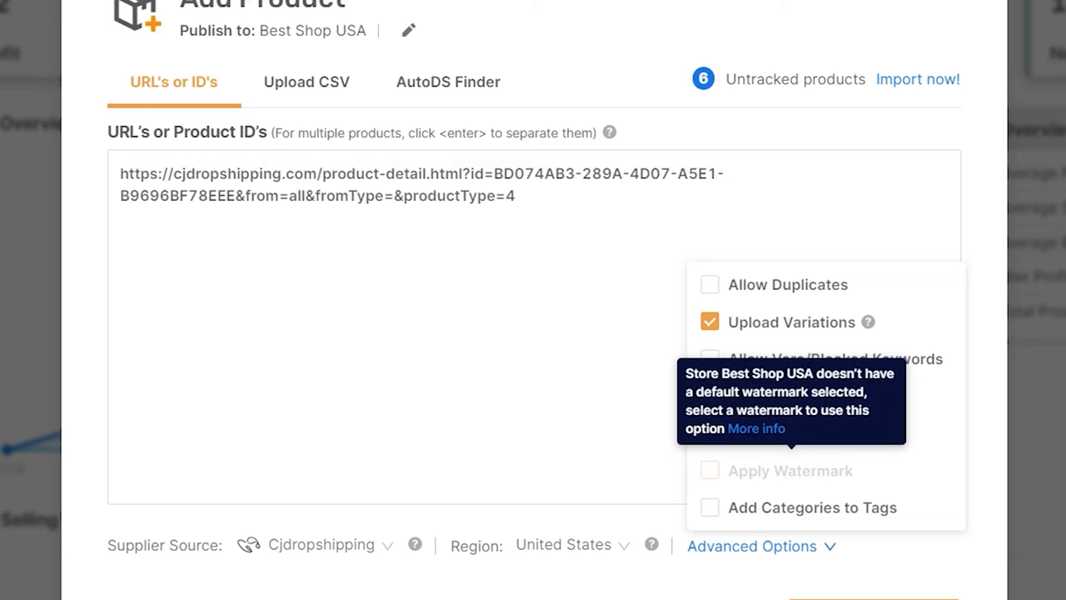
pyautogui.click(710, 433)
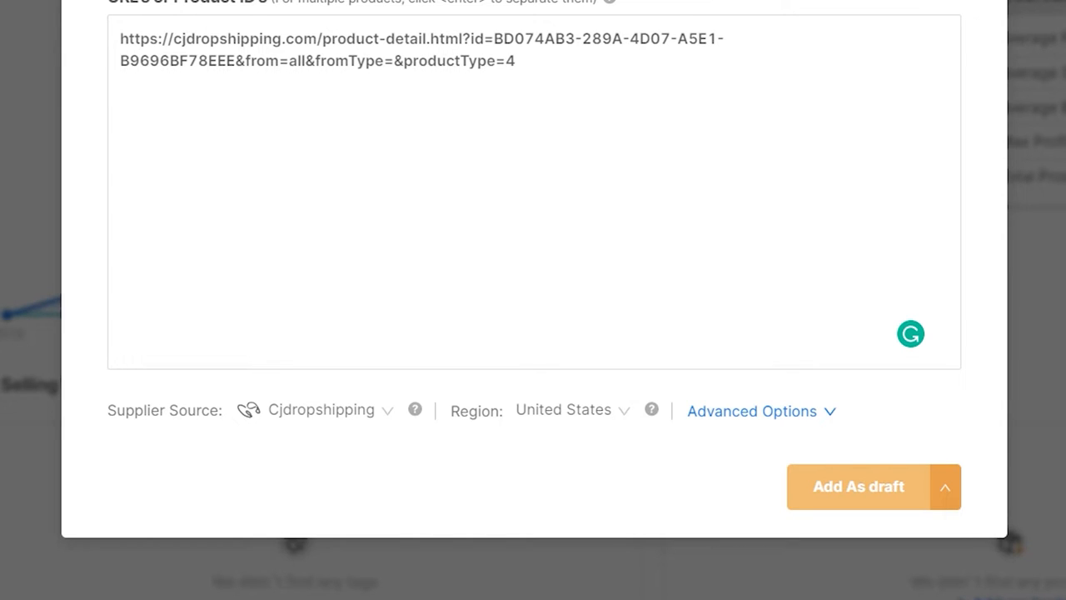
pyautogui.click(945, 486)
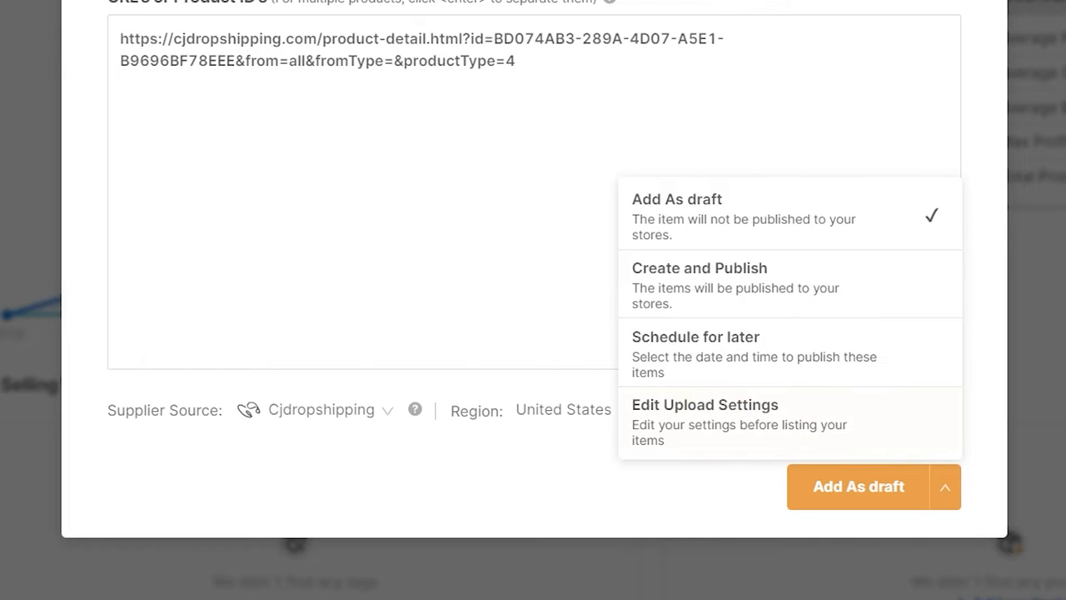
pyautogui.moveTo(700, 285)
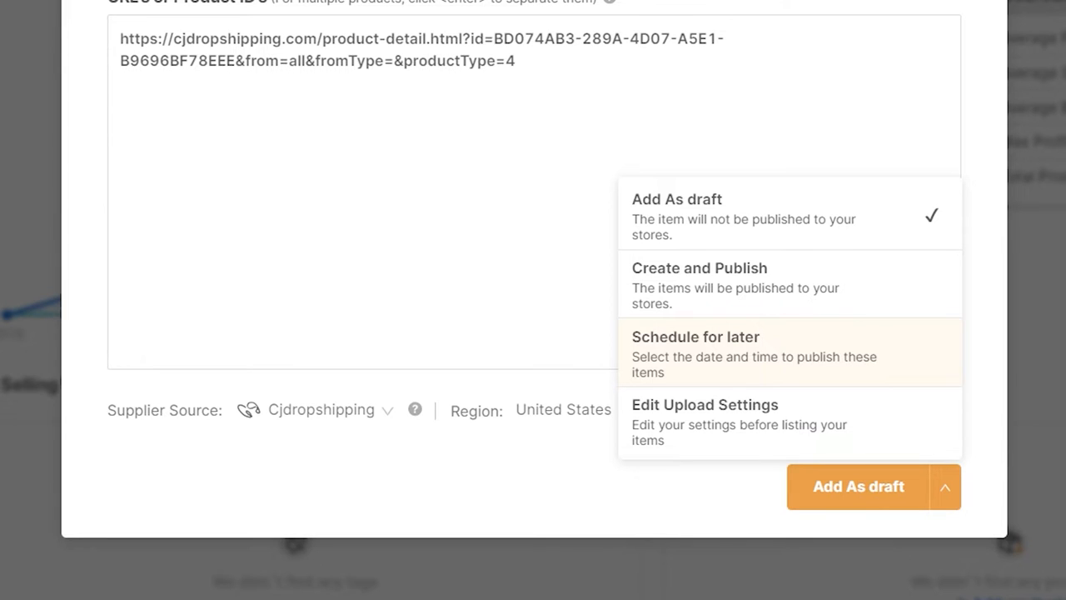
pyautogui.moveTo(705, 419)
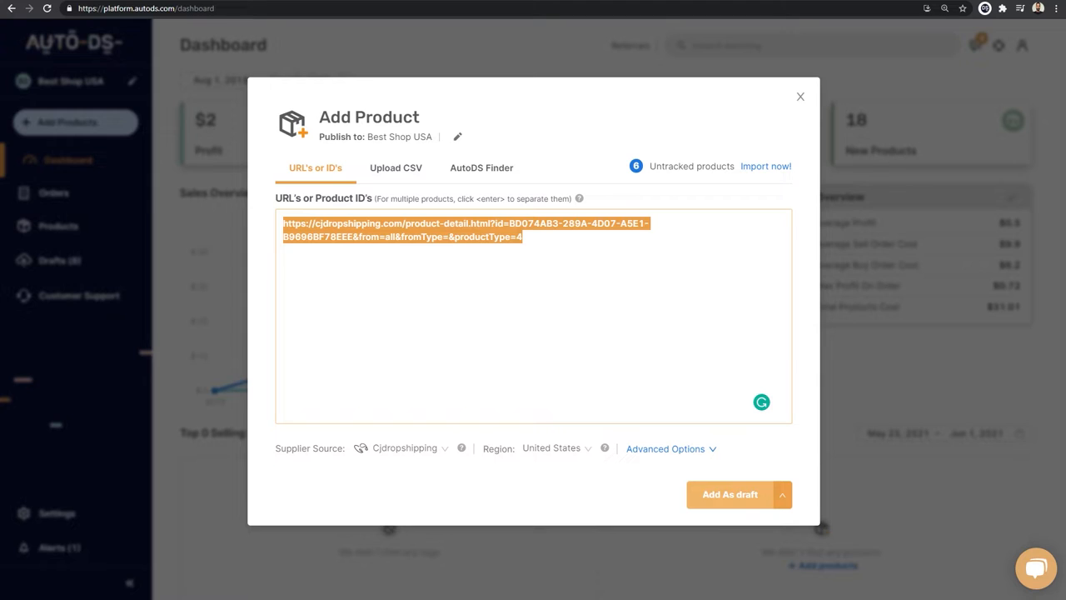
# Add the dental scaler as a draft and view the Create Drafts job's progress details from the drafts list
pyautogui.click(730, 493)
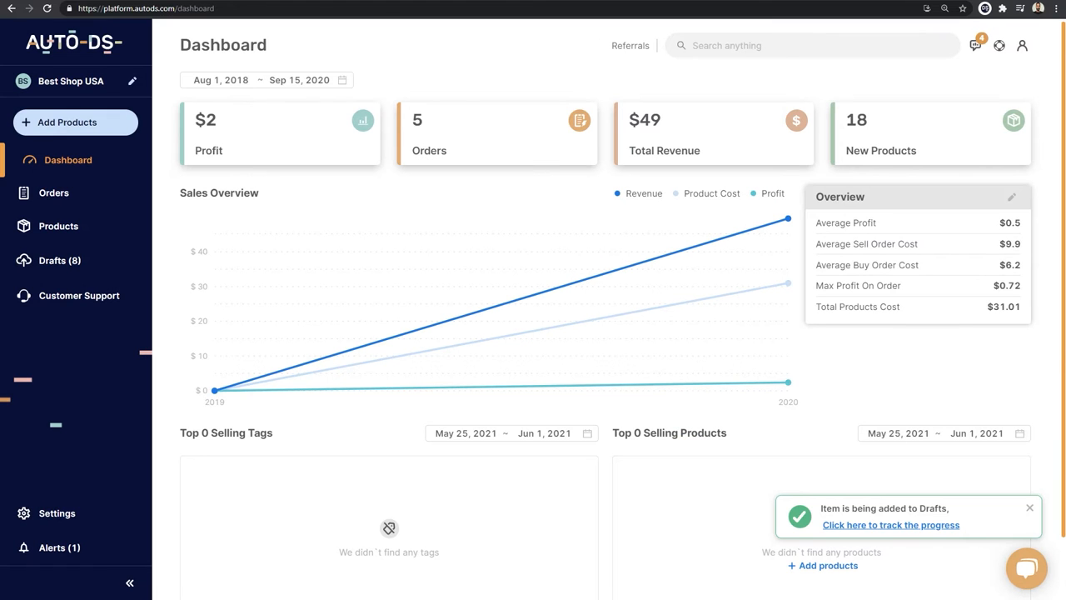
pyautogui.click(890, 525)
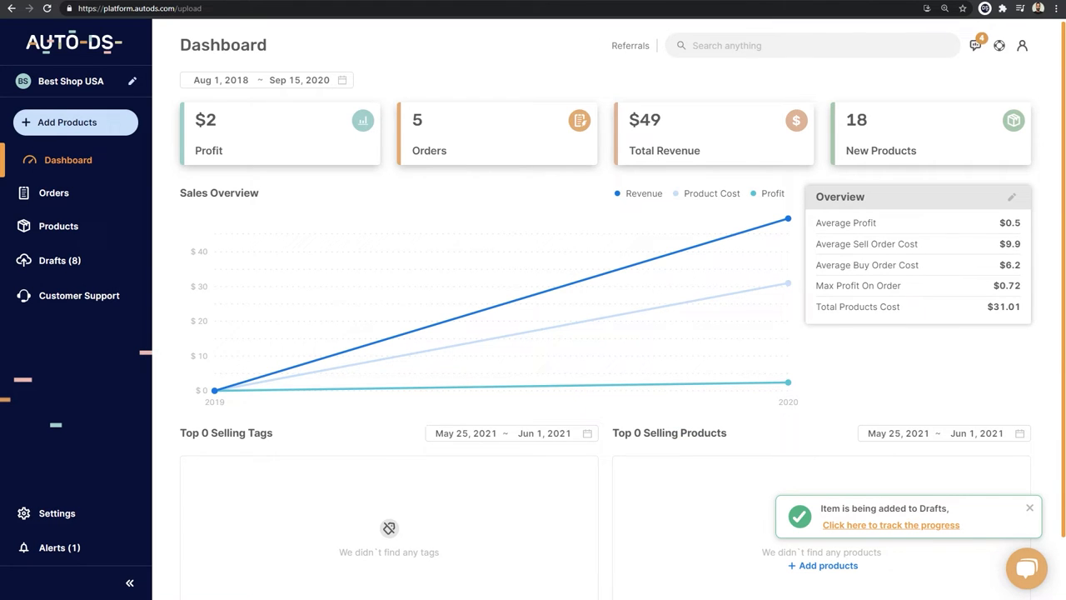
pyautogui.click(60, 260)
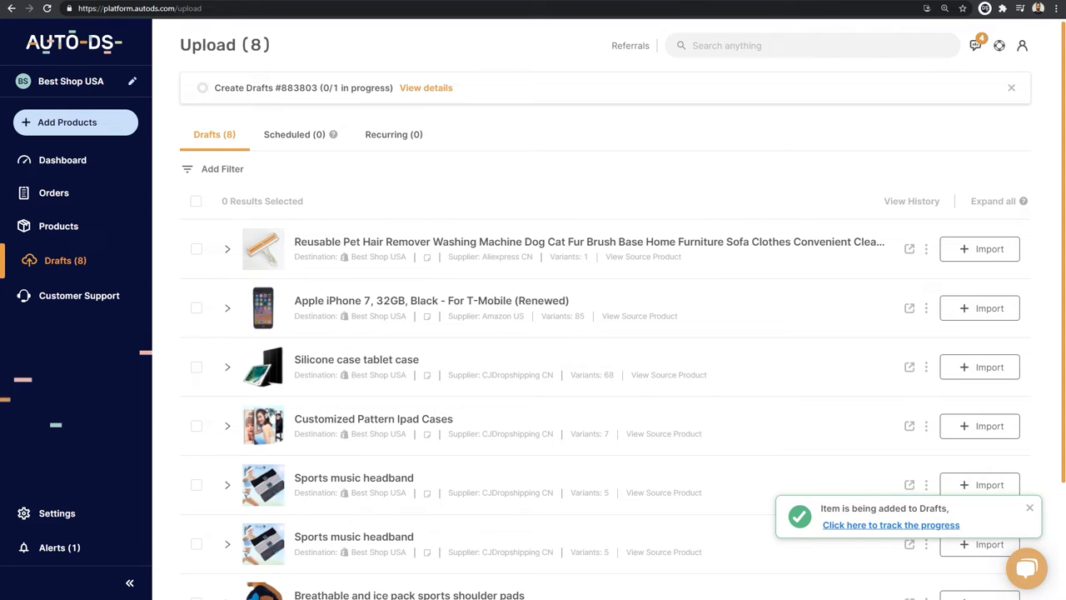
pyautogui.click(427, 86)
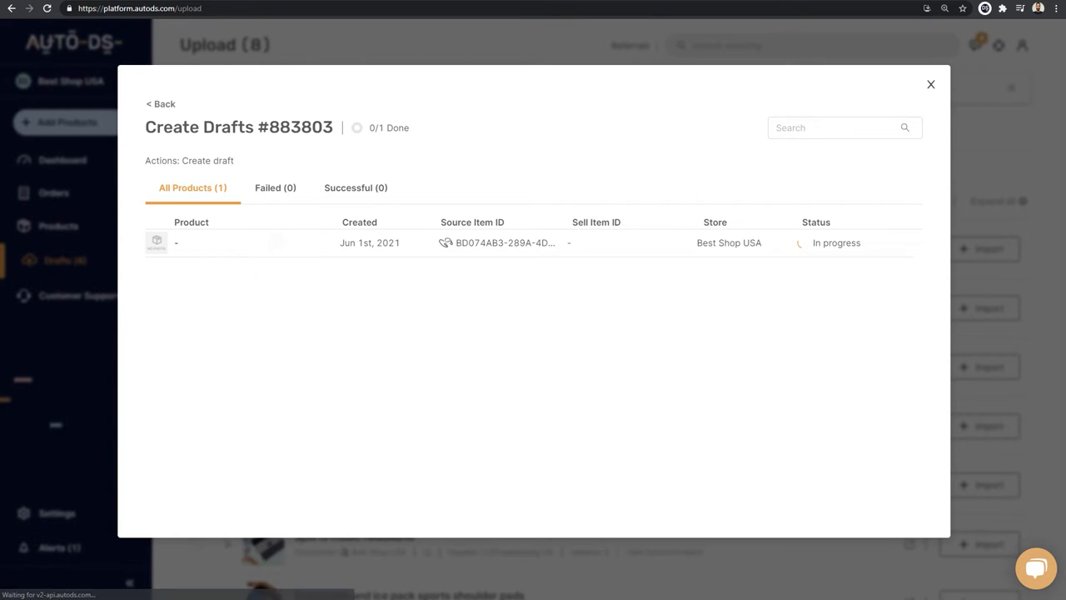
pyautogui.click(929, 83)
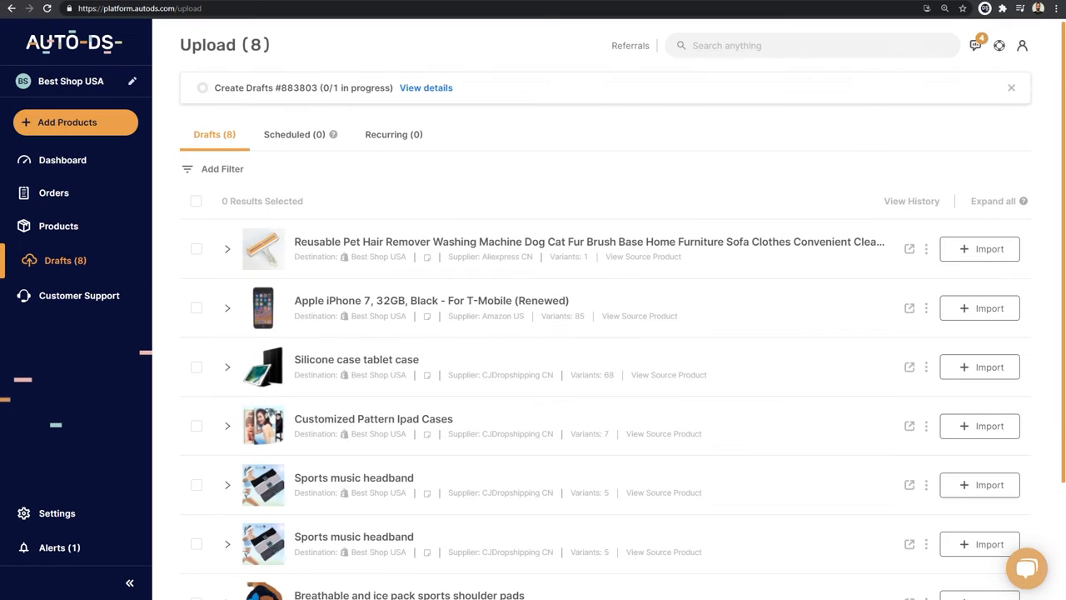
pyautogui.click(67, 123)
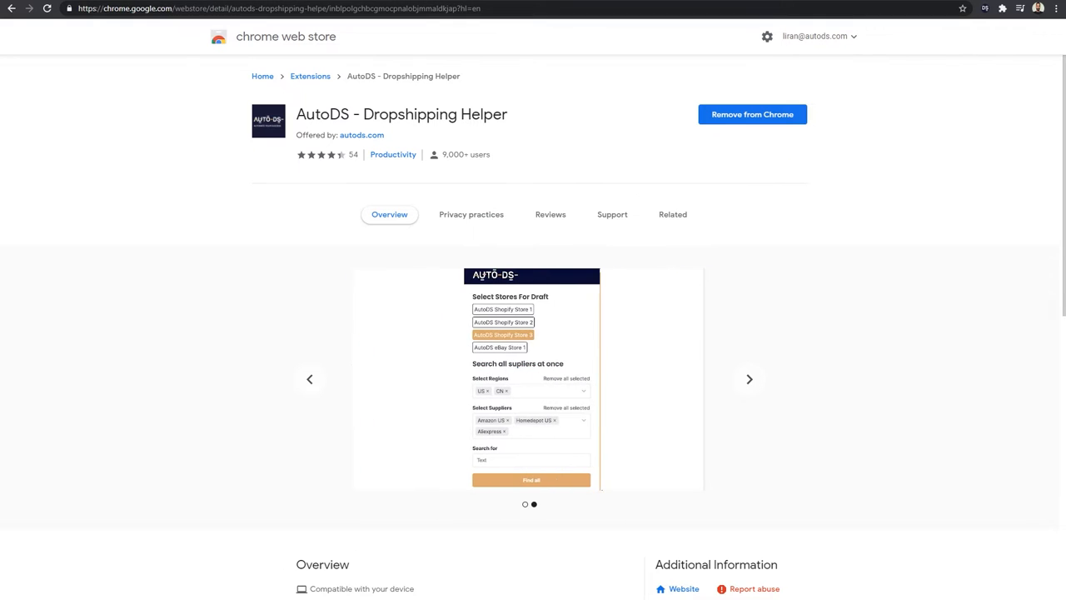
# Browse Amazon's home page recommendations, then return to the AutoDS drafts list
pyautogui.click(673, 213)
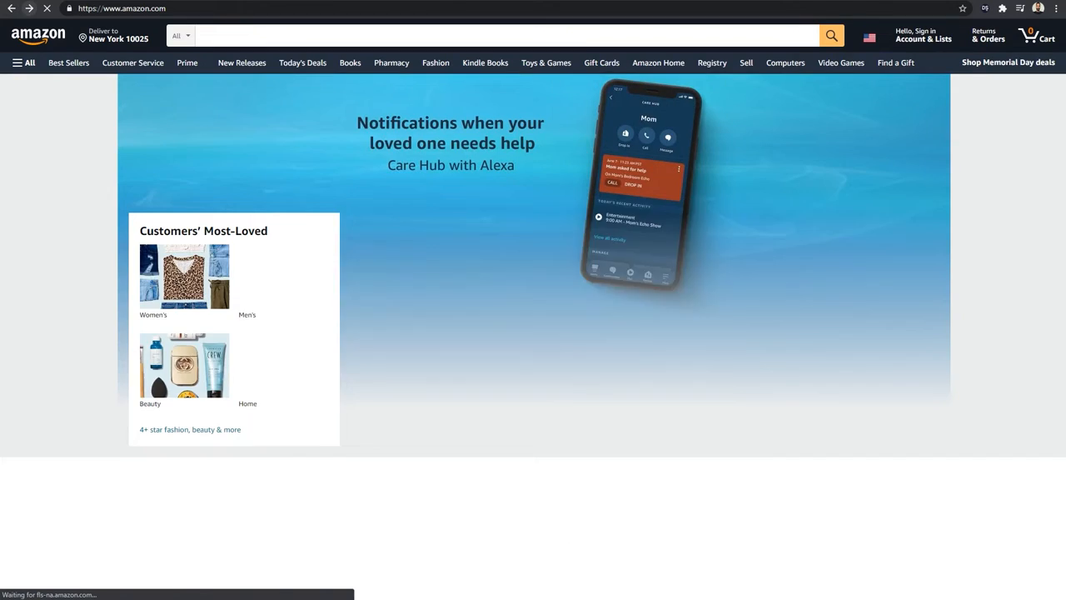
pyautogui.scroll(-3)
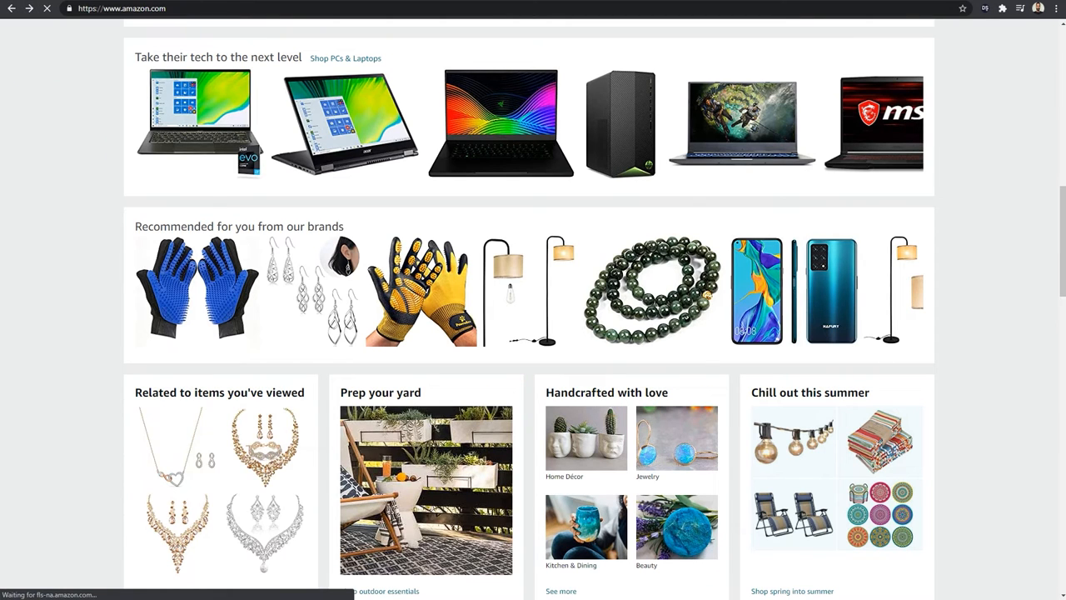
pyautogui.scroll(-3)
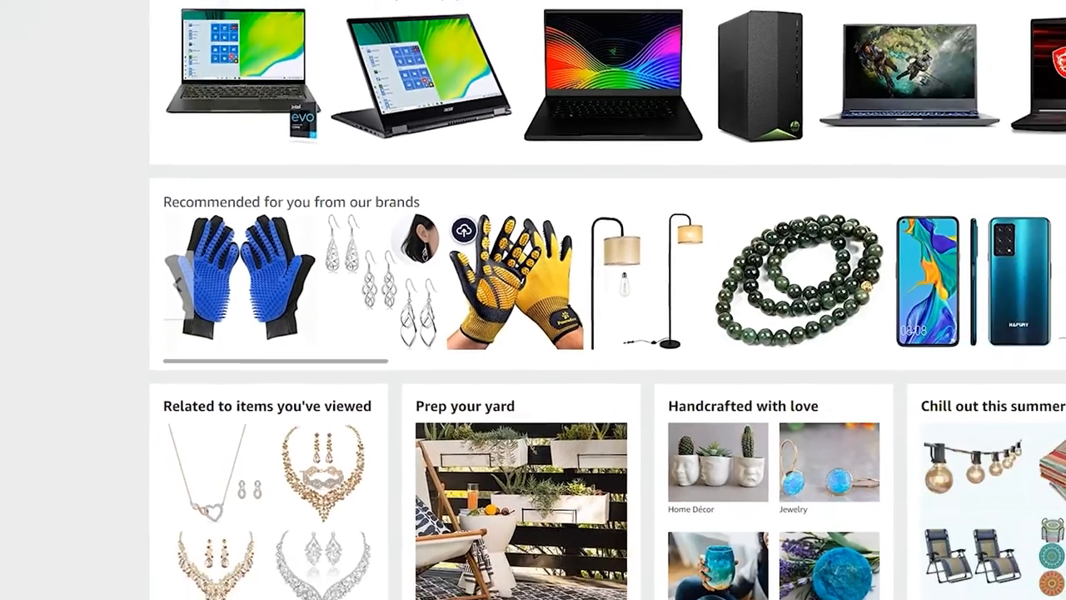
pyautogui.scroll(3)
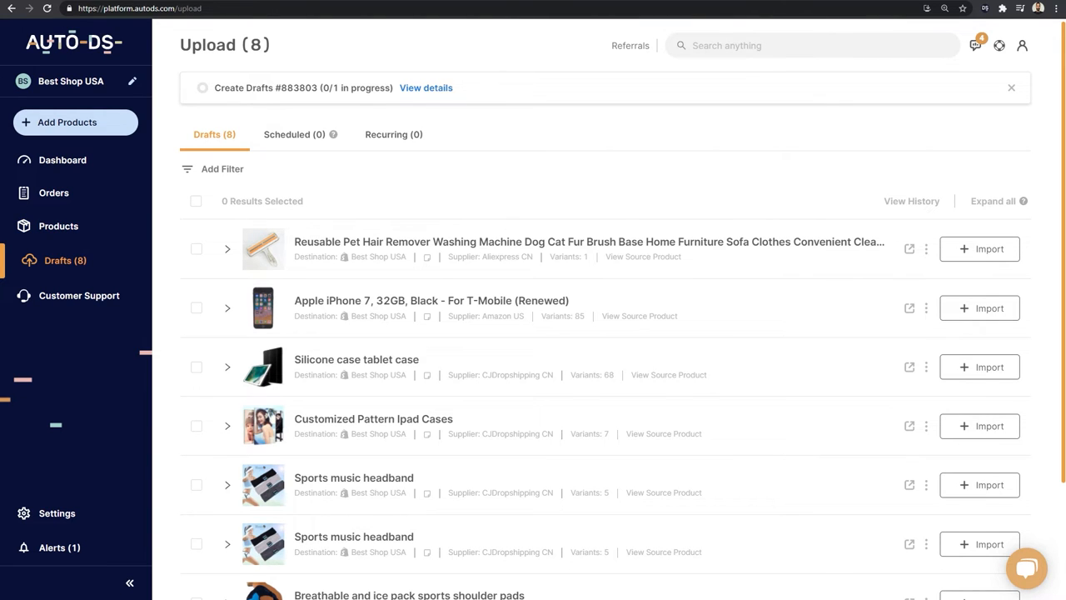
# Confirm the Create Drafts job finished and review the Portable Electric Sonic Dental Scaler draft's details
pyautogui.click(427, 86)
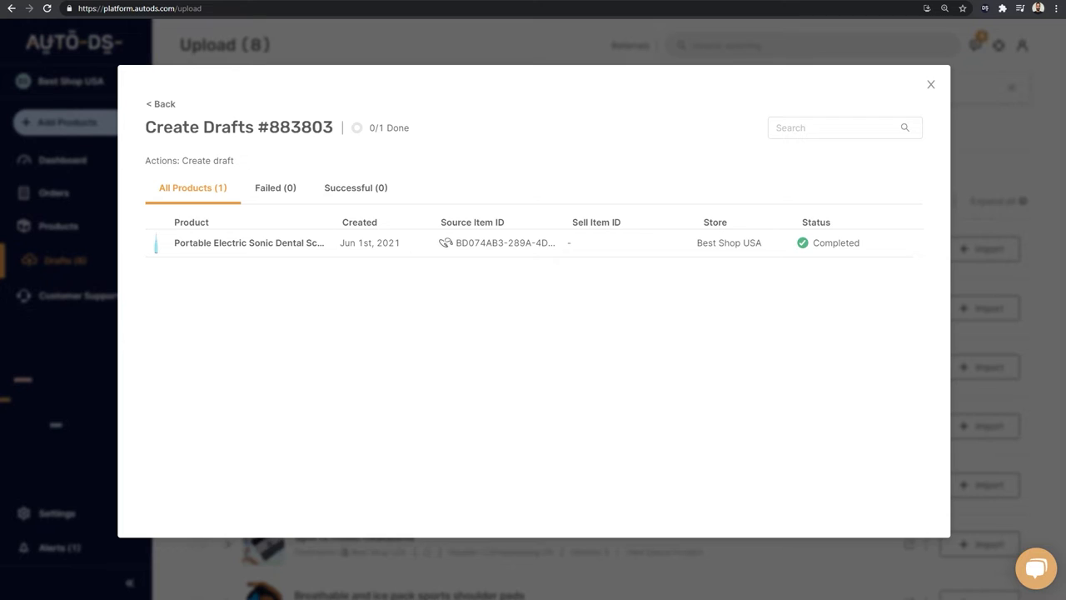
pyautogui.moveTo(249, 244)
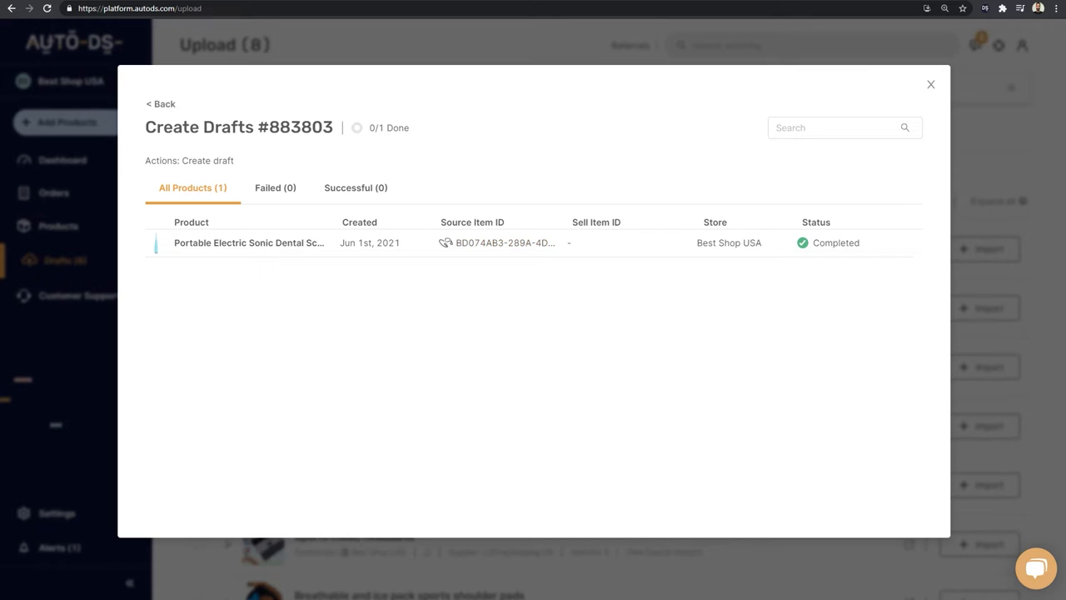
pyautogui.moveTo(730, 244)
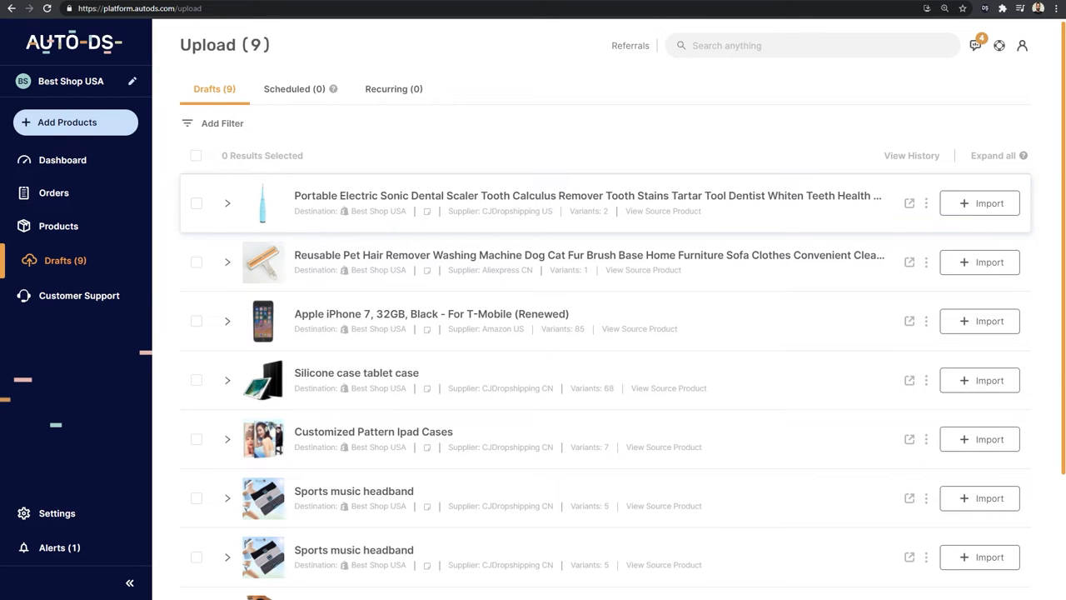
pyautogui.click(226, 203)
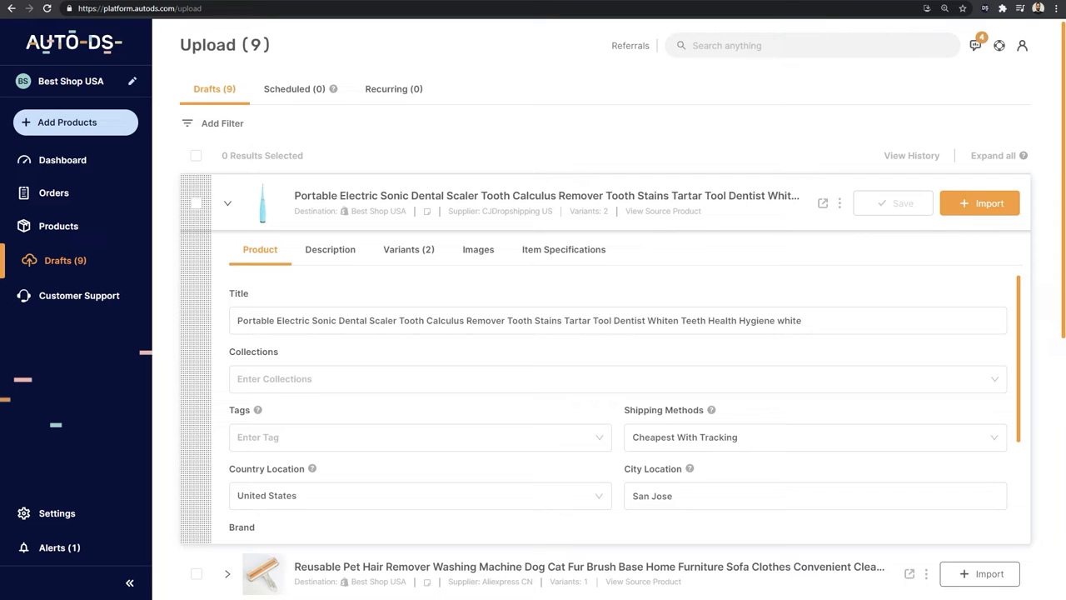
pyautogui.scroll(-3)
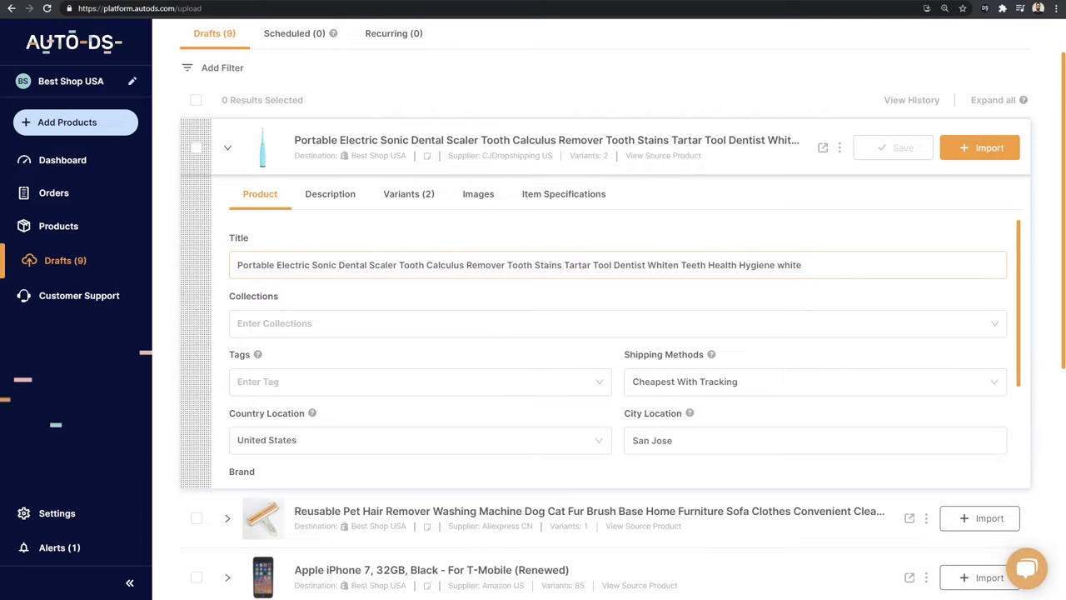
pyautogui.scroll(-3)
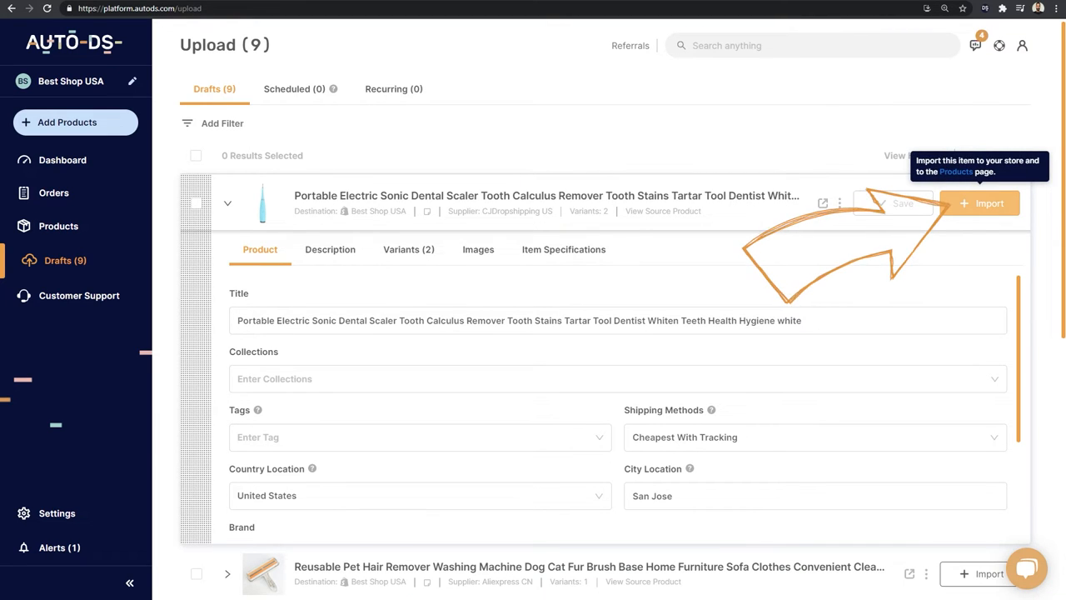
pyautogui.click(226, 203)
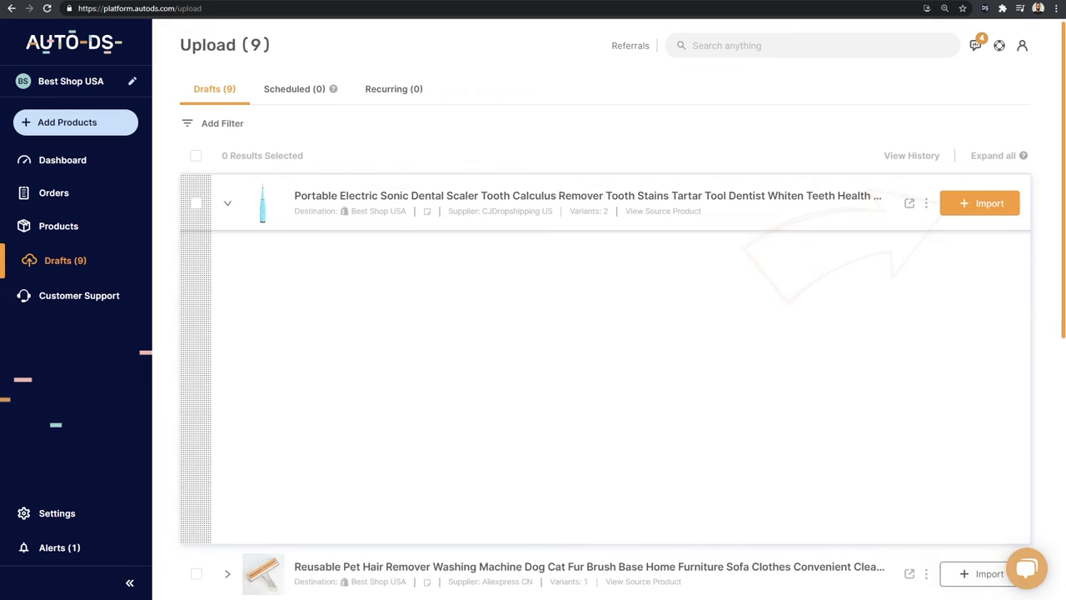
pyautogui.click(227, 203)
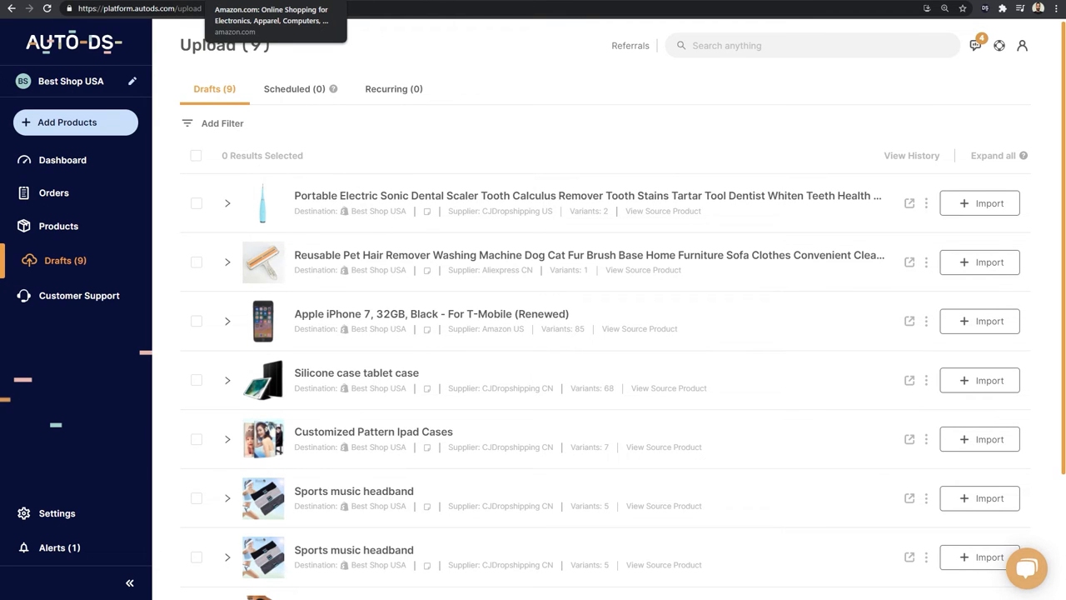
pyautogui.click(270, 20)
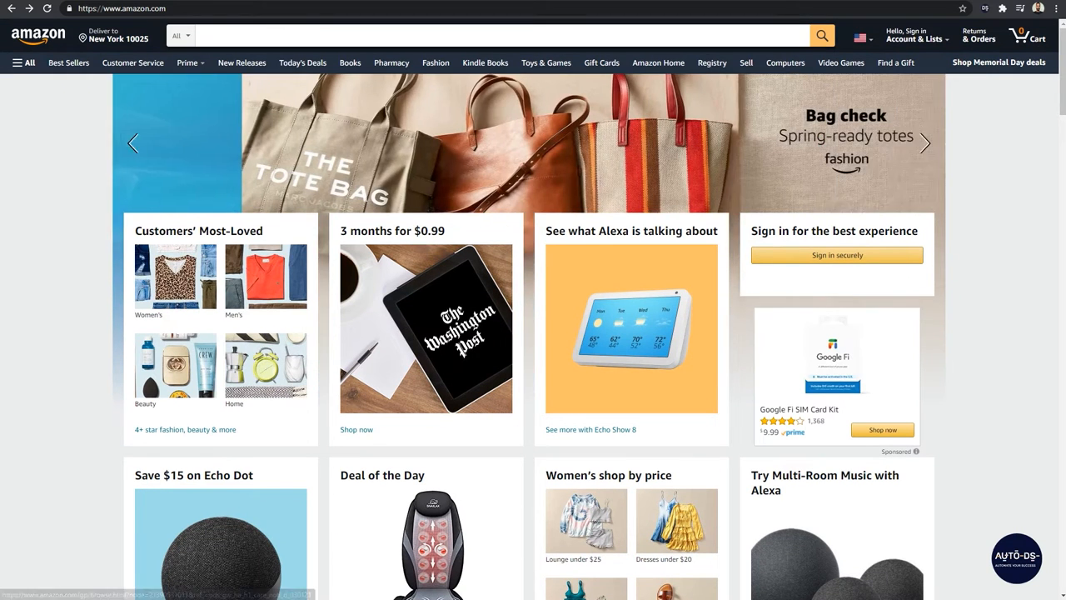
pyautogui.write('dog collar')
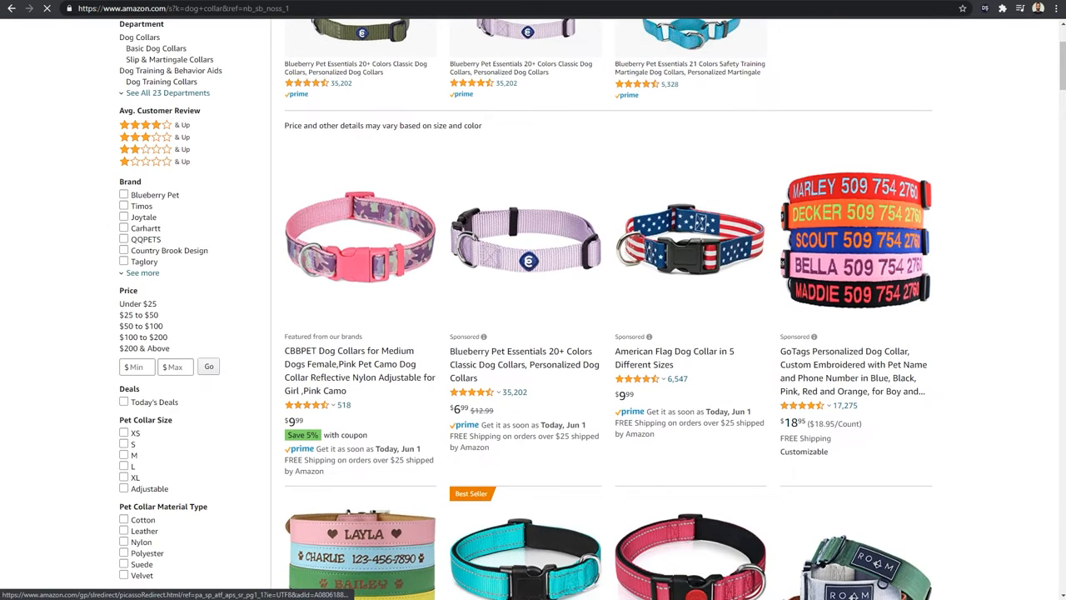
pyautogui.scroll(-3)
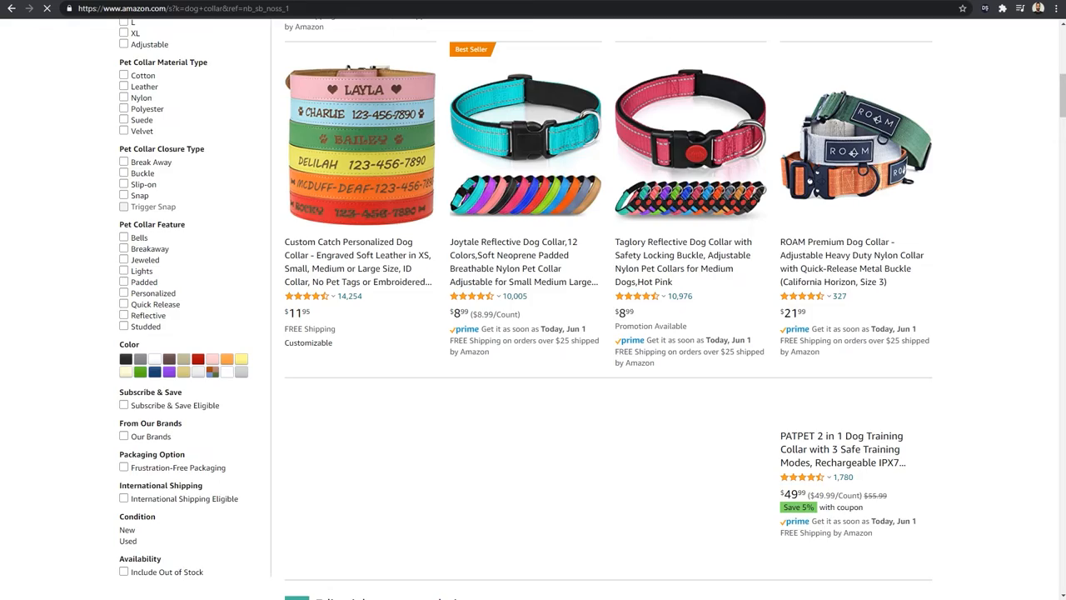
pyautogui.scroll(-3)
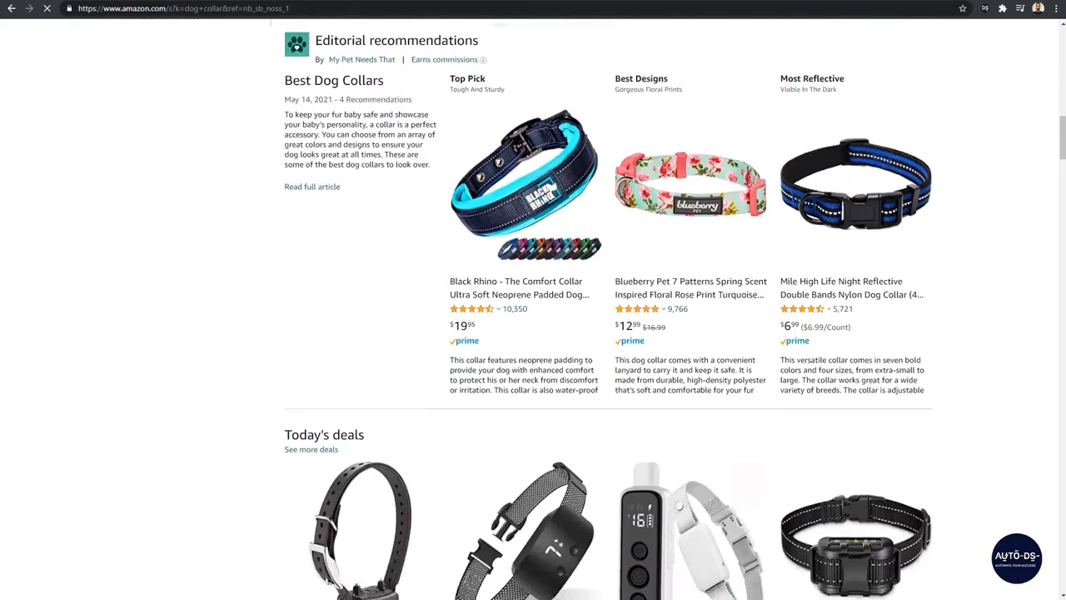
pyautogui.scroll(-3)
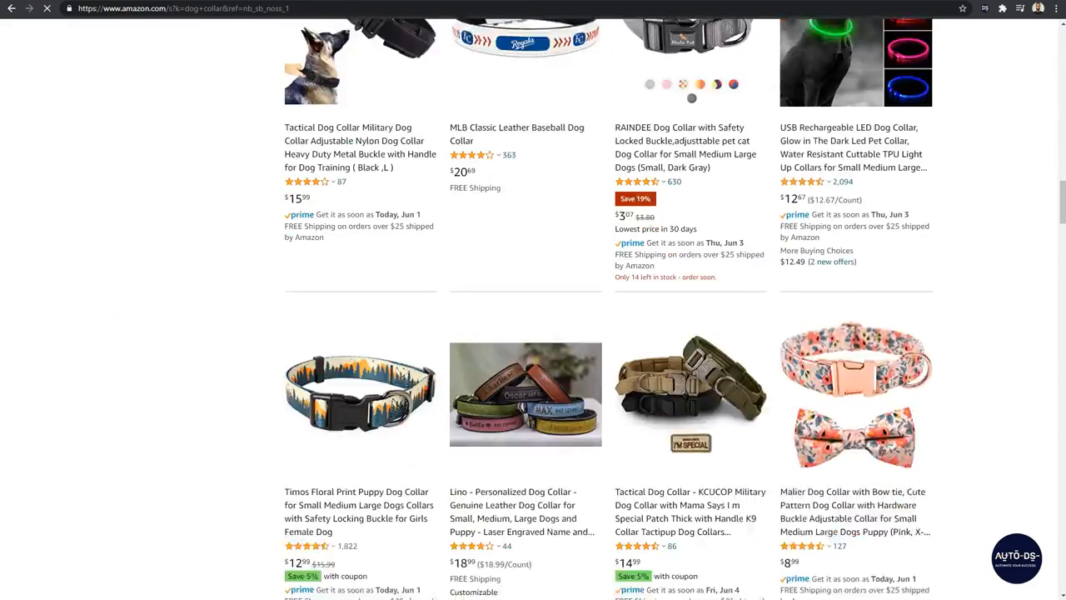
pyautogui.scroll(-3)
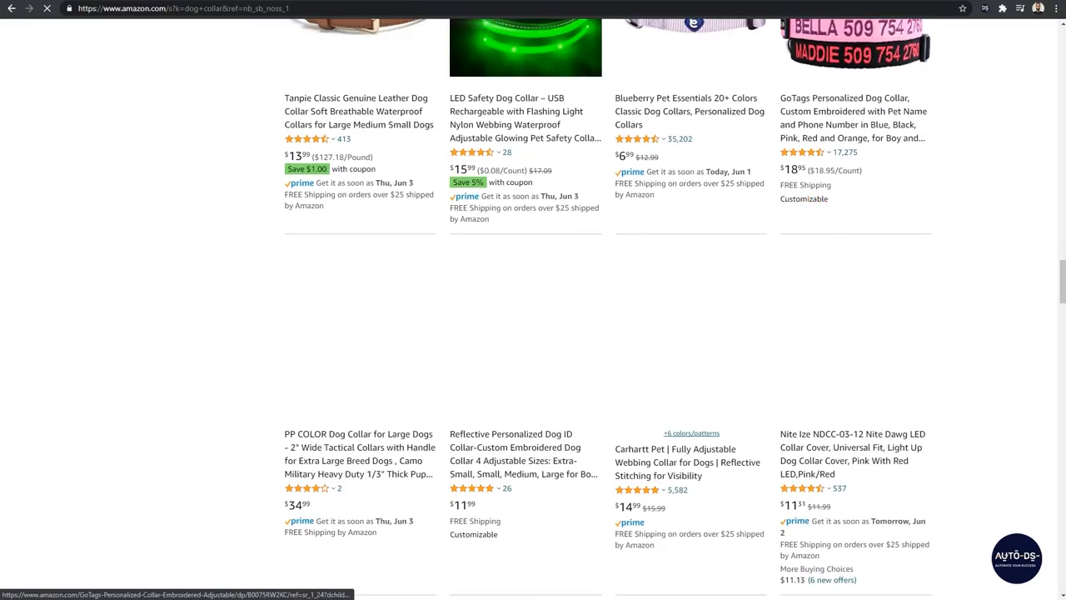
pyautogui.scroll(-3)
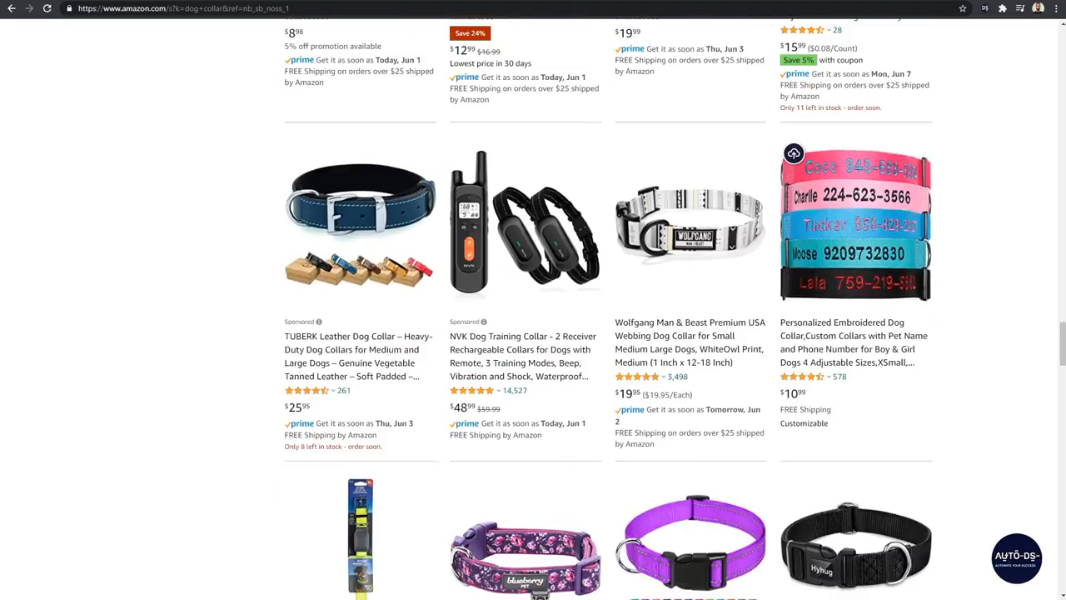
pyautogui.scroll(-3)
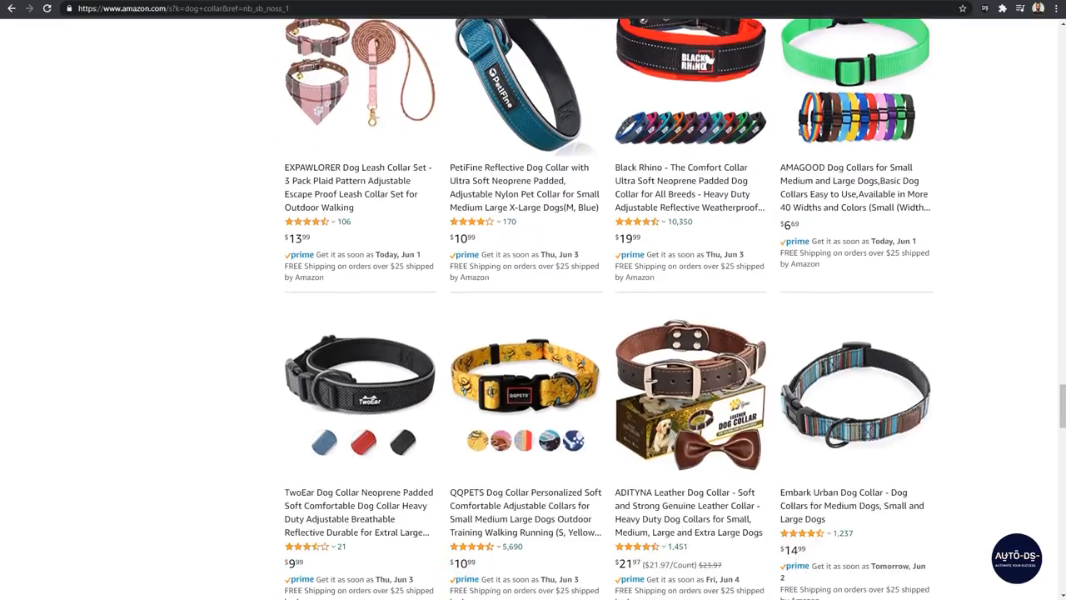
pyautogui.scroll(-3)
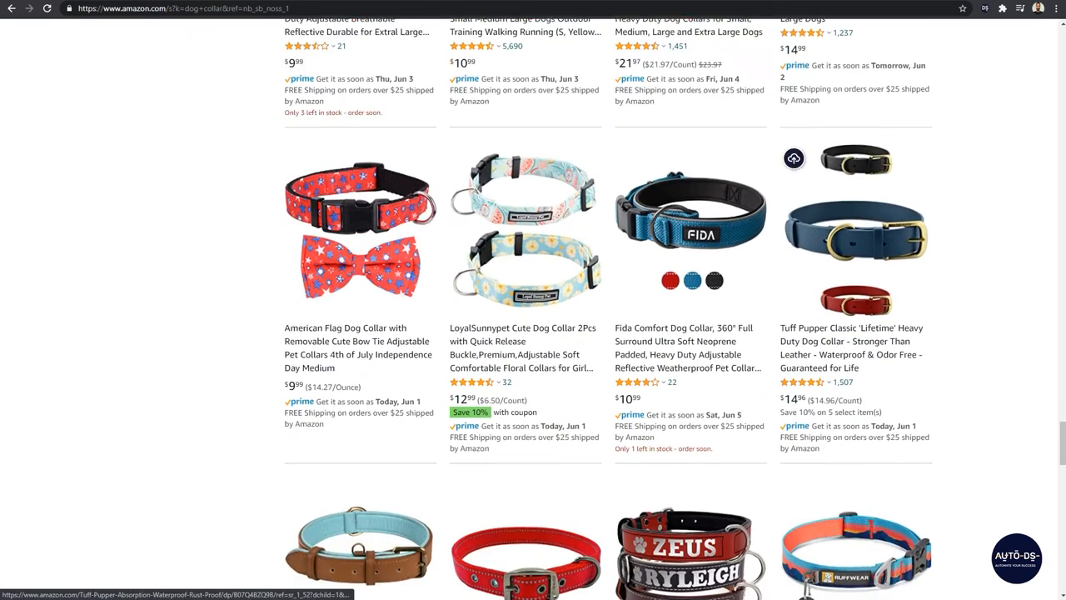
pyautogui.scroll(-3)
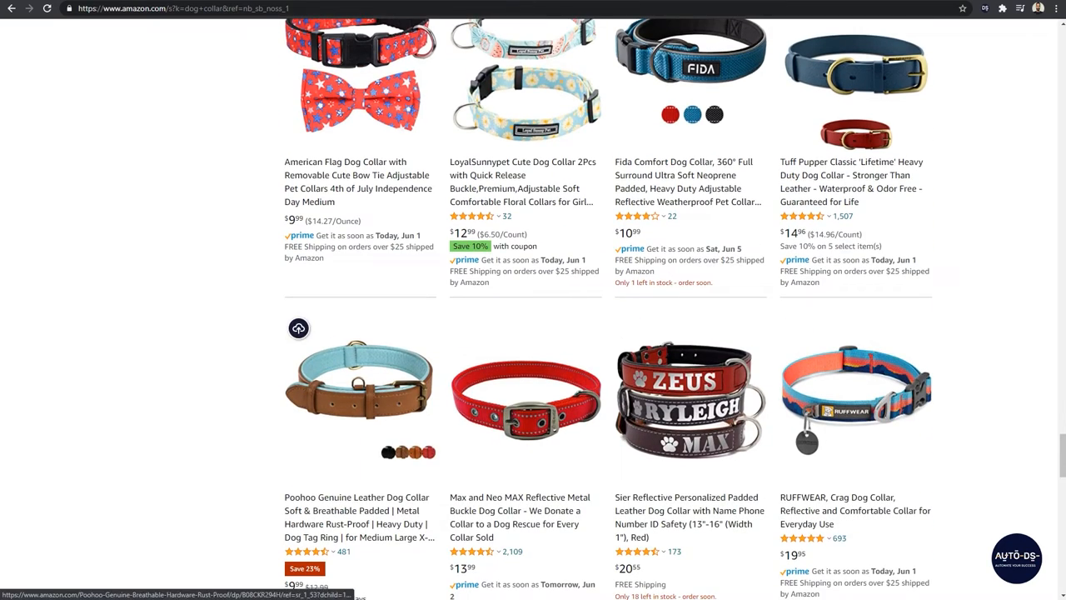
pyautogui.scroll(-3)
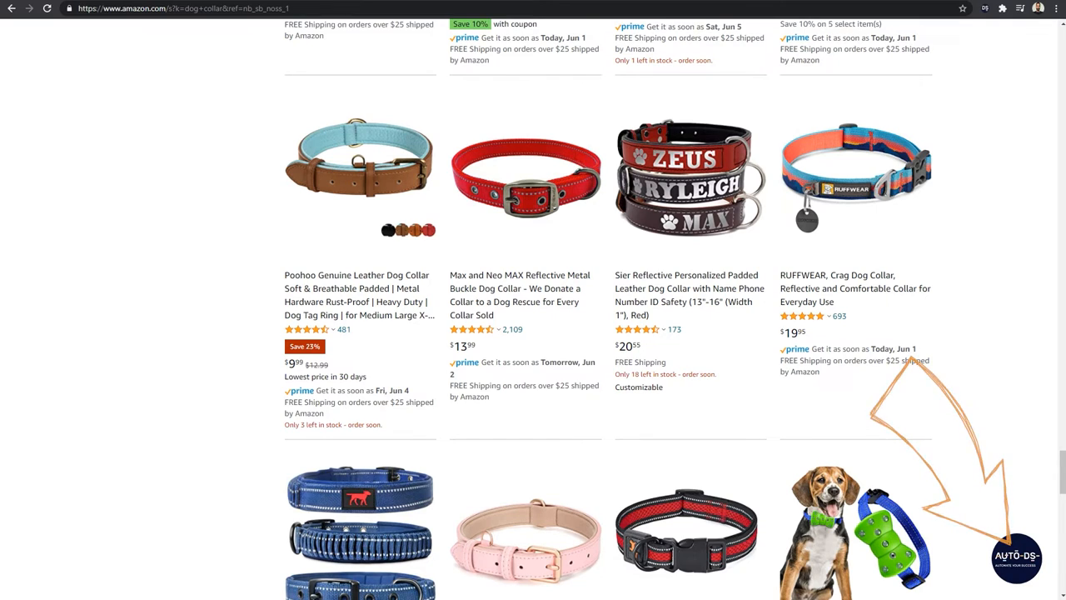
pyautogui.scroll(-3)
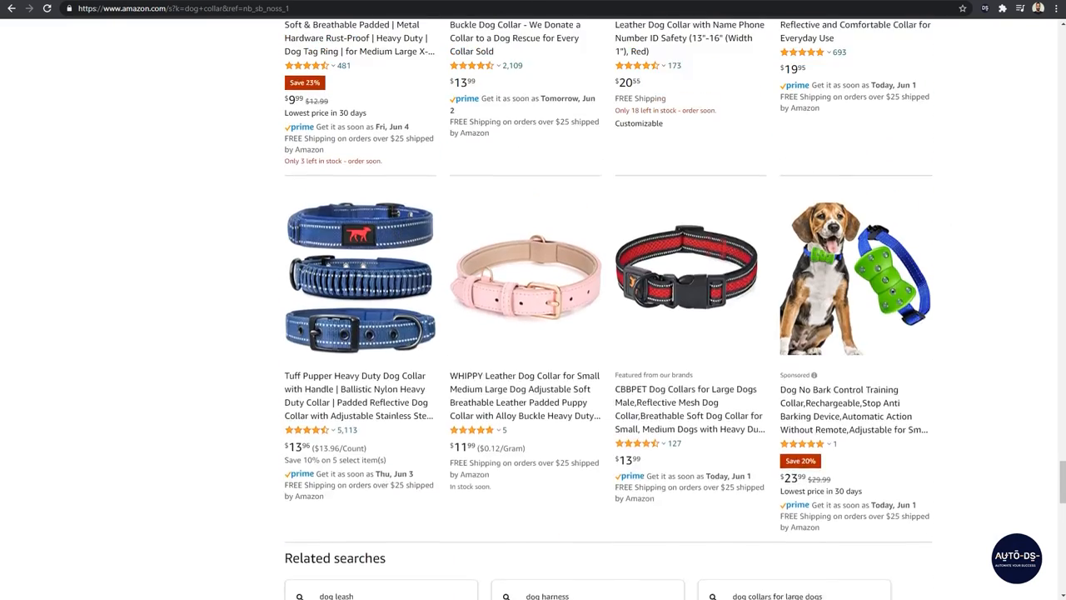
pyautogui.scroll(-3)
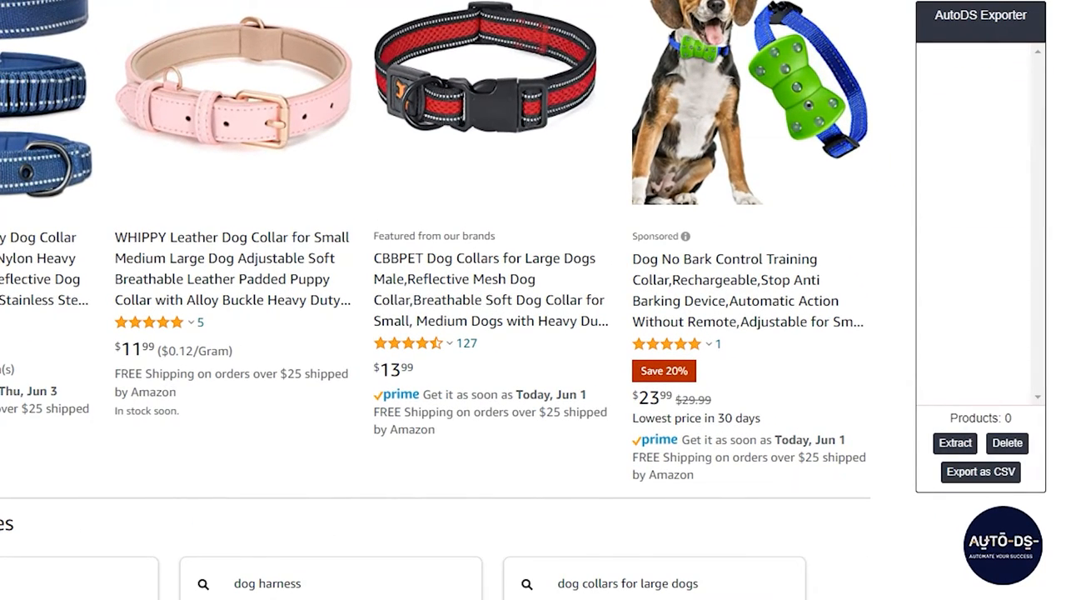
# Extract the 80 dog collar product IDs from the Amazon results and export them as a CSV file
pyautogui.click(954, 443)
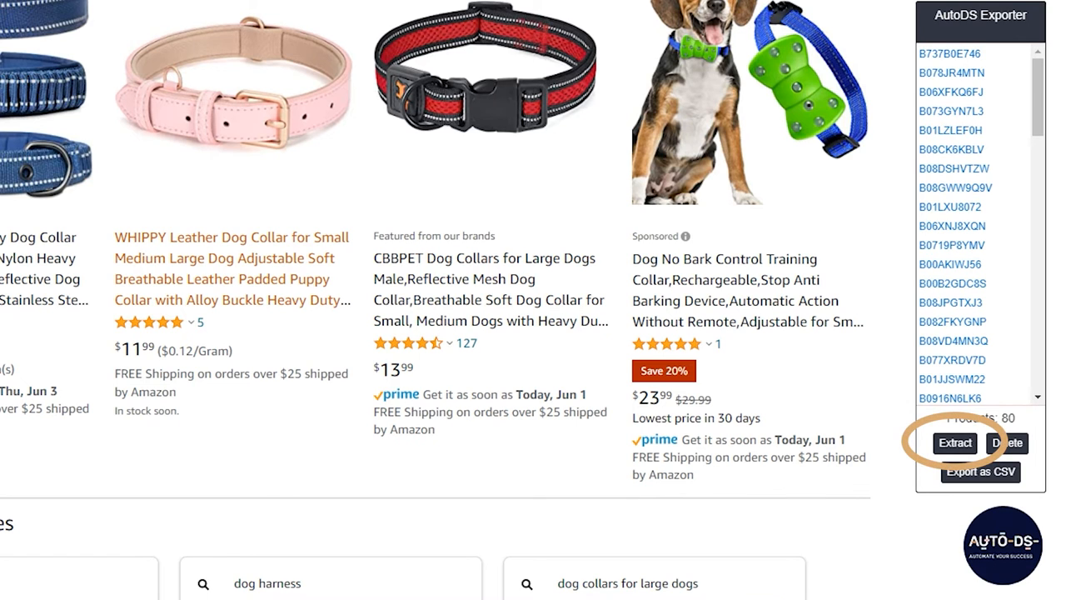
pyautogui.scroll(-3)
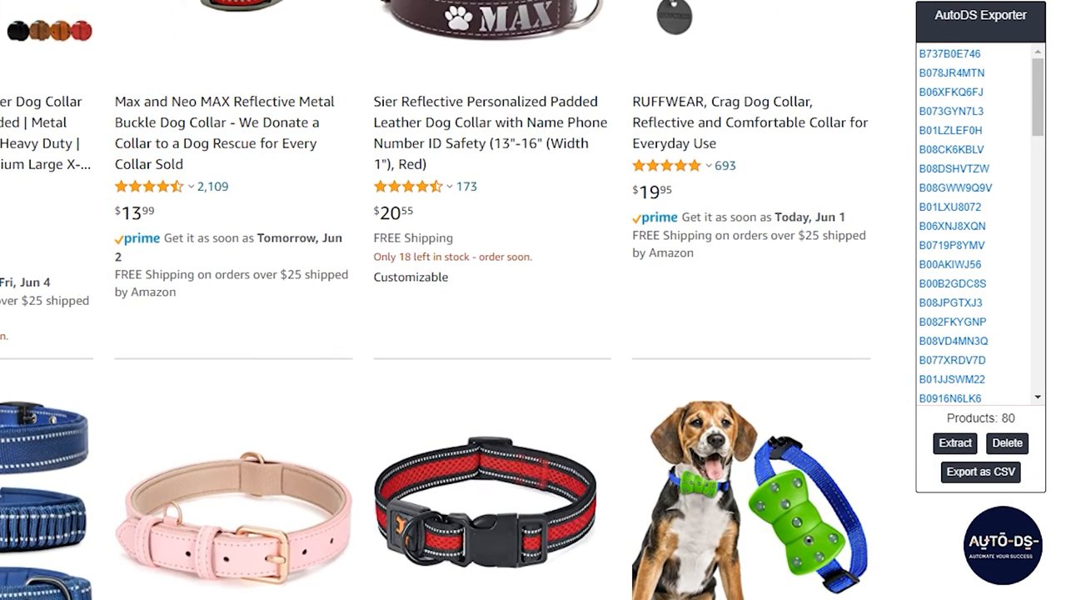
pyautogui.scroll(-3)
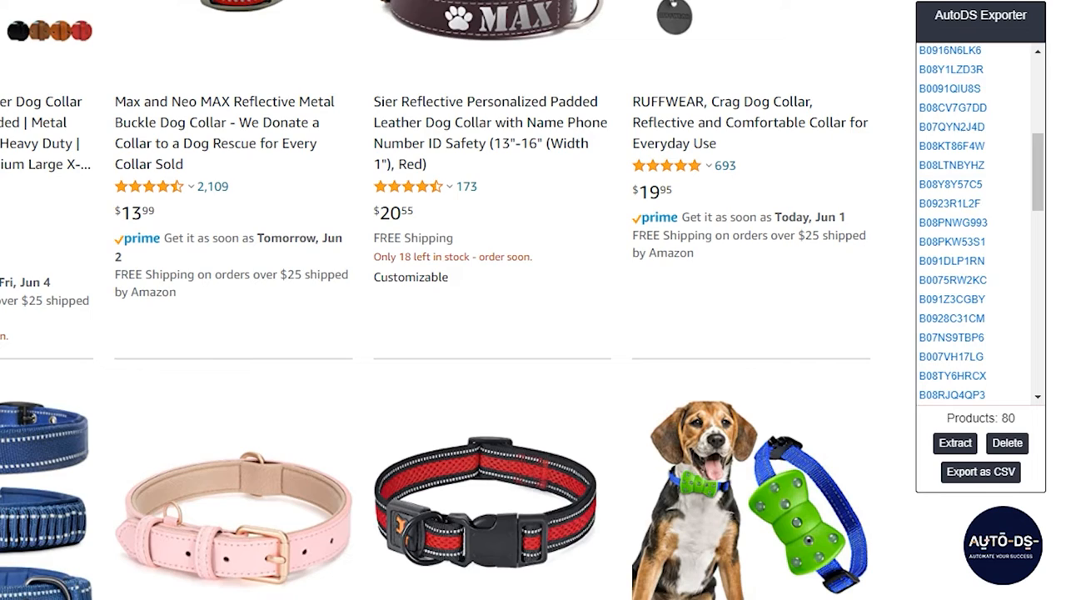
pyautogui.scroll(-3)
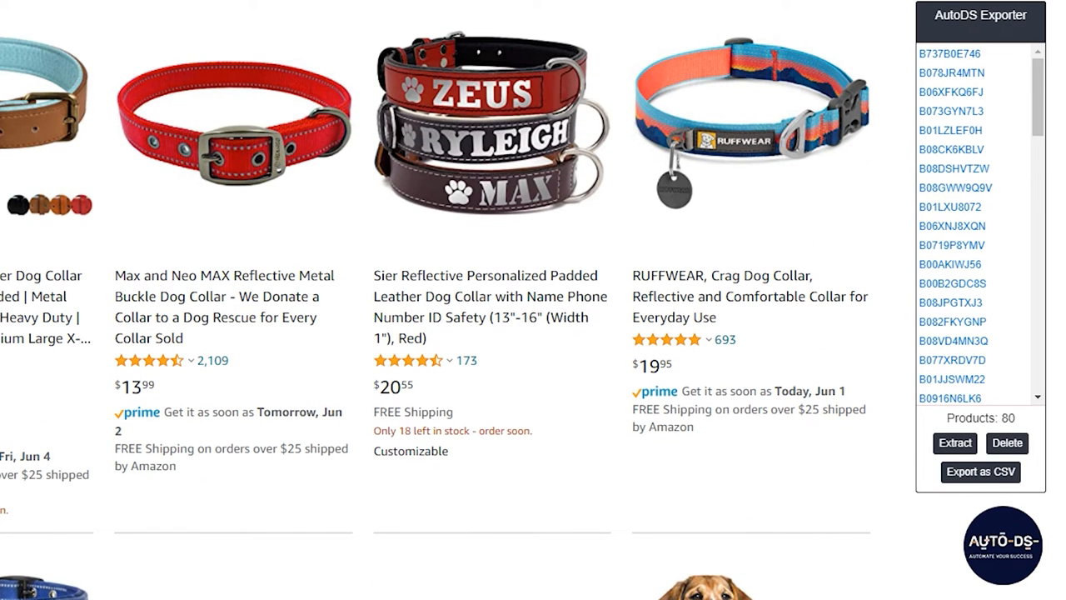
pyautogui.click(980, 473)
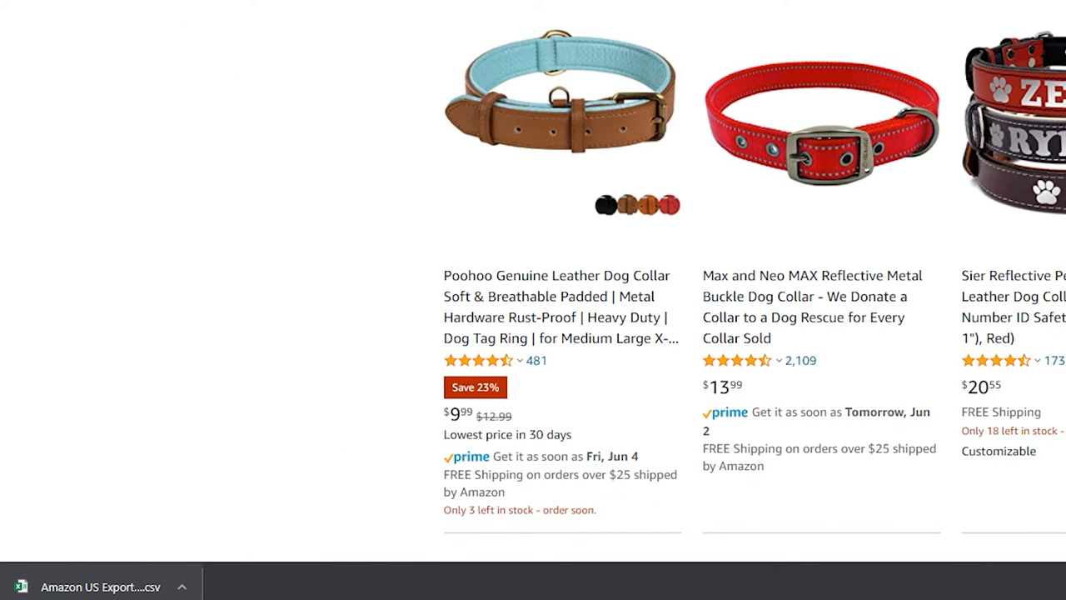
pyautogui.scroll(-3)
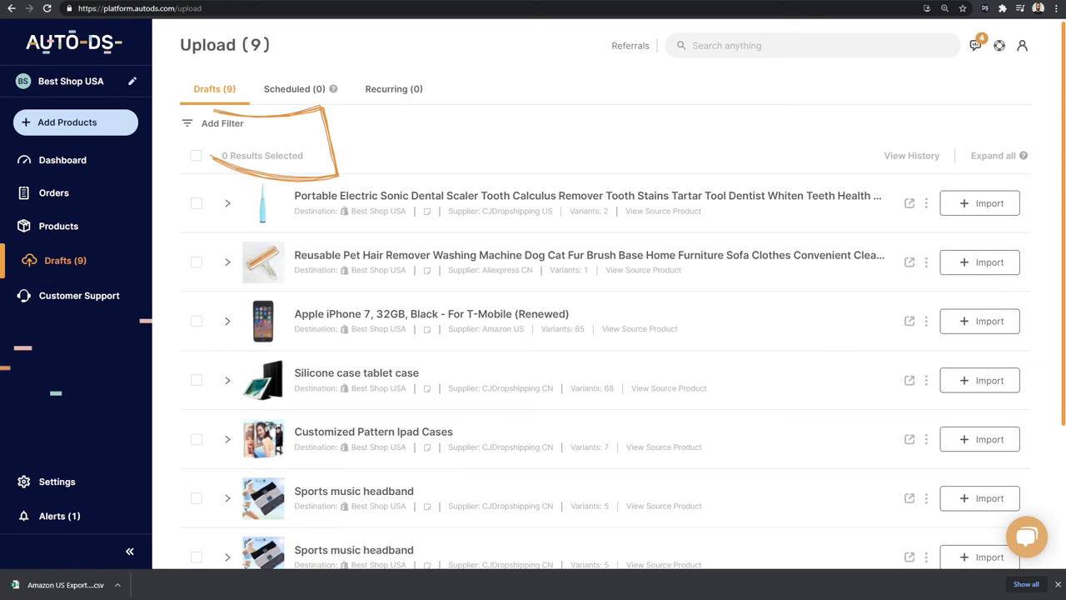
# Upload the exported dog-collar CSV into the Add Product dialog with Add As draft chosen
pyautogui.click(66, 123)
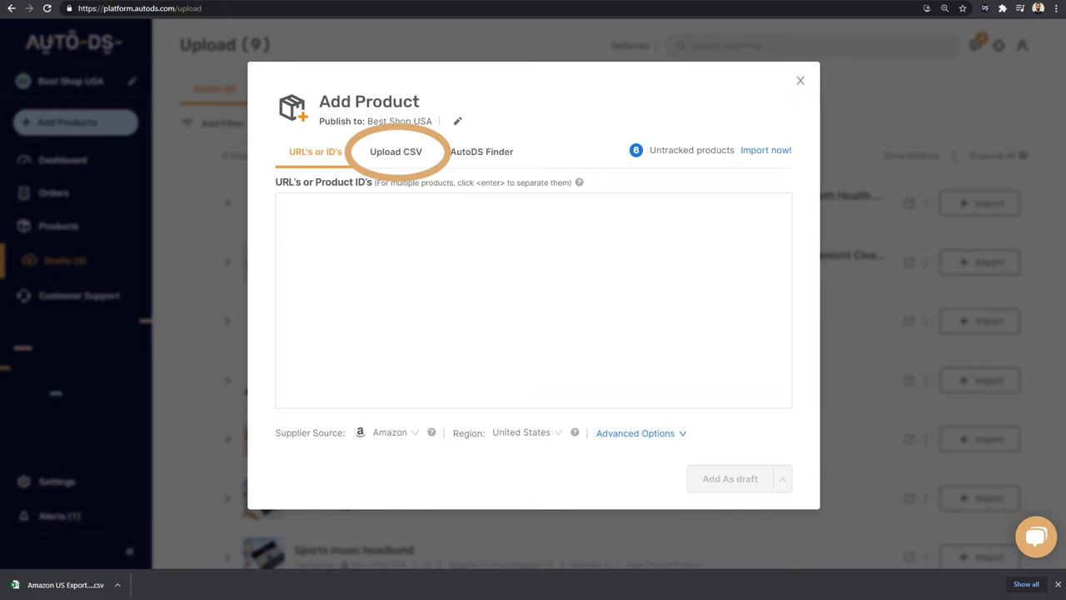
pyautogui.click(396, 150)
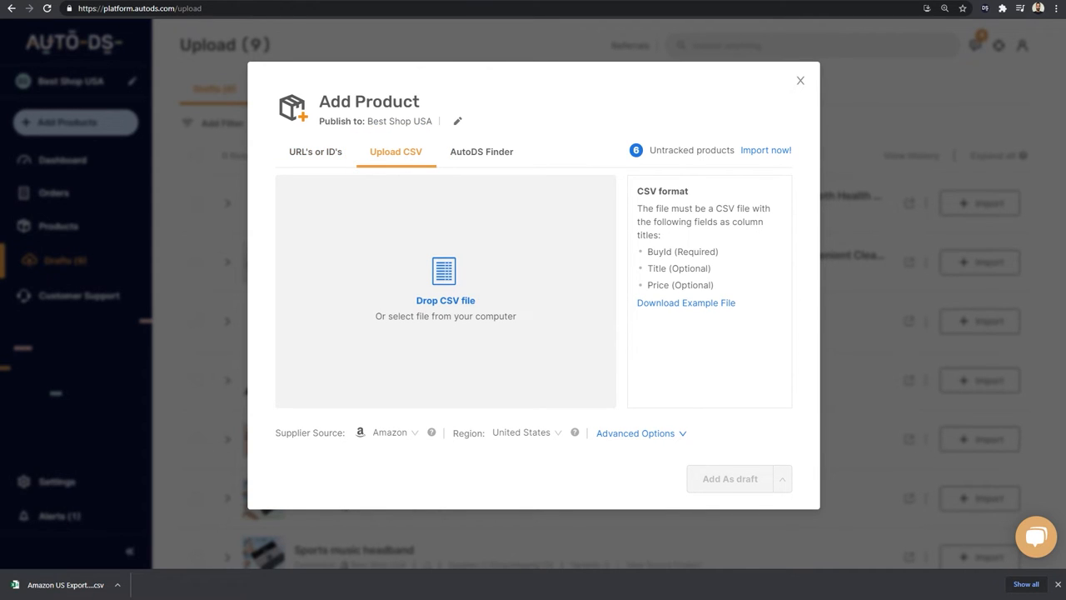
pyautogui.click(447, 316)
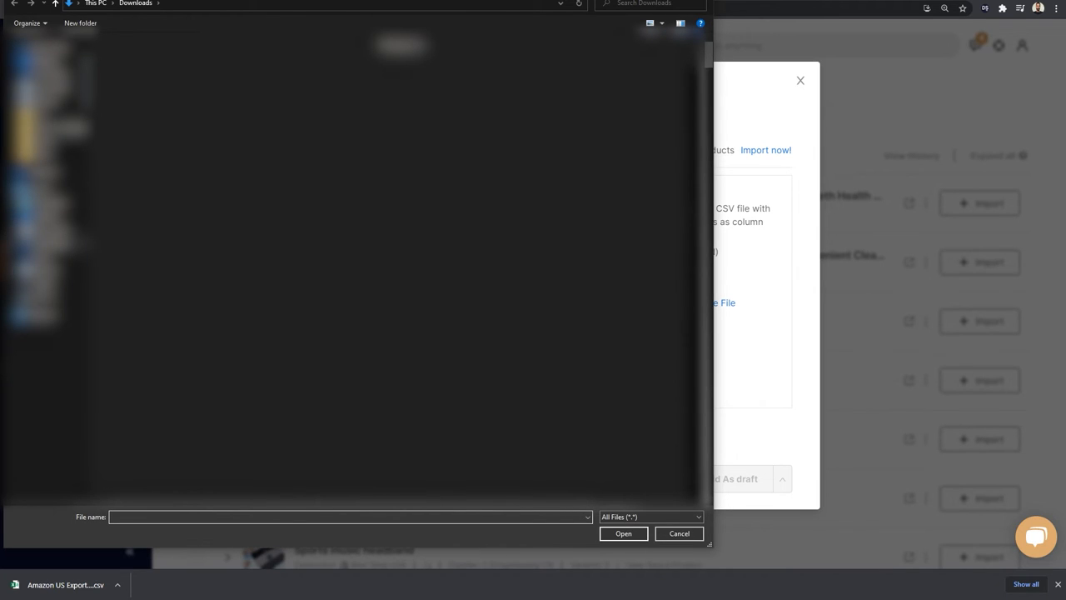
pyautogui.click(623, 533)
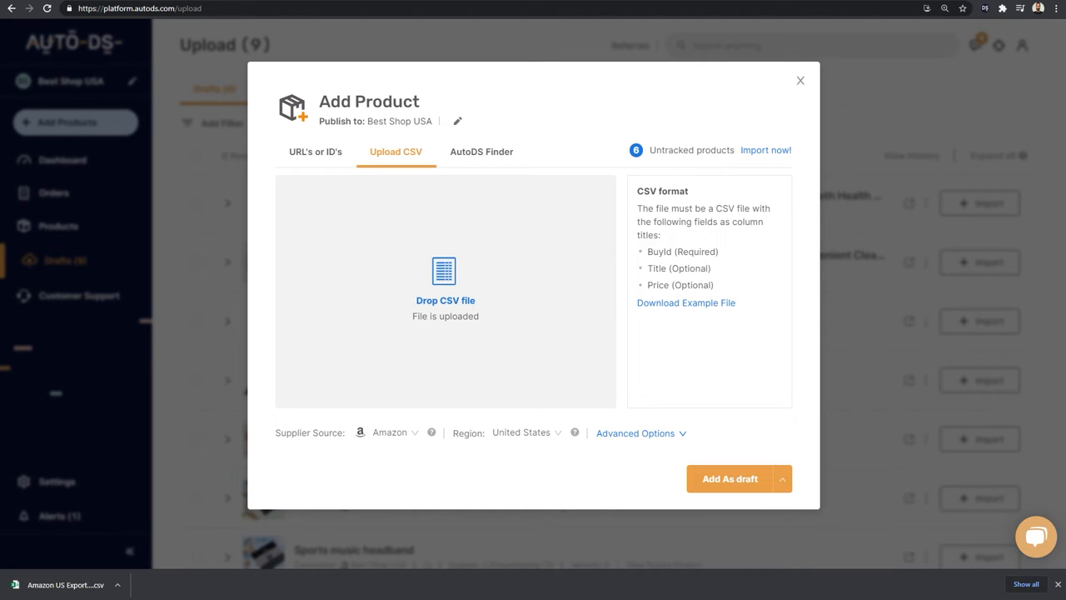
pyautogui.click(781, 478)
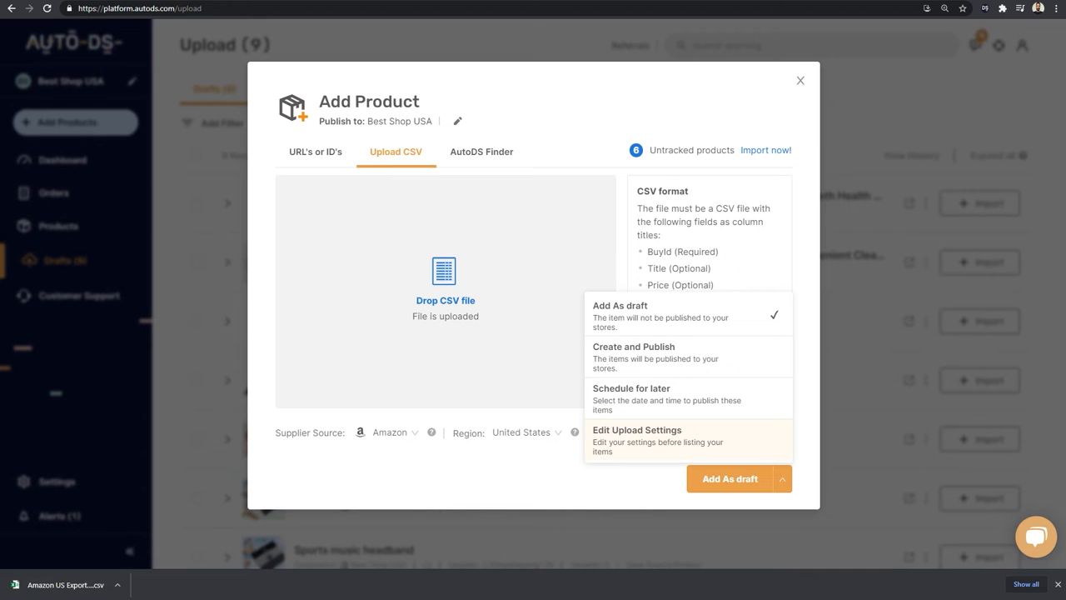
pyautogui.moveTo(657, 356)
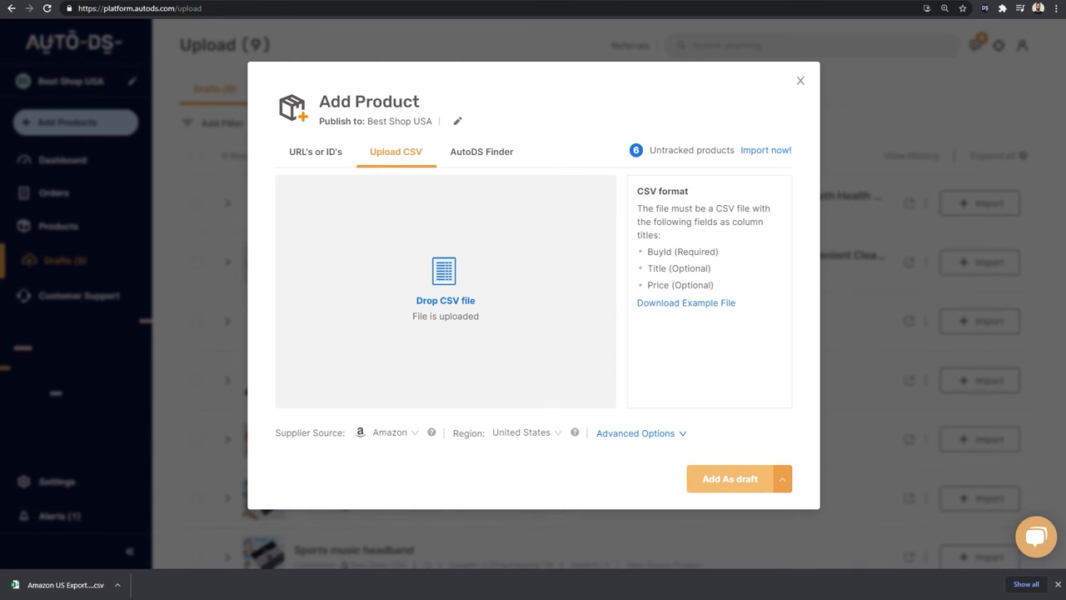
# Add the 80 CSV products as drafts and check the Create Drafts job's per-product progress
pyautogui.click(730, 478)
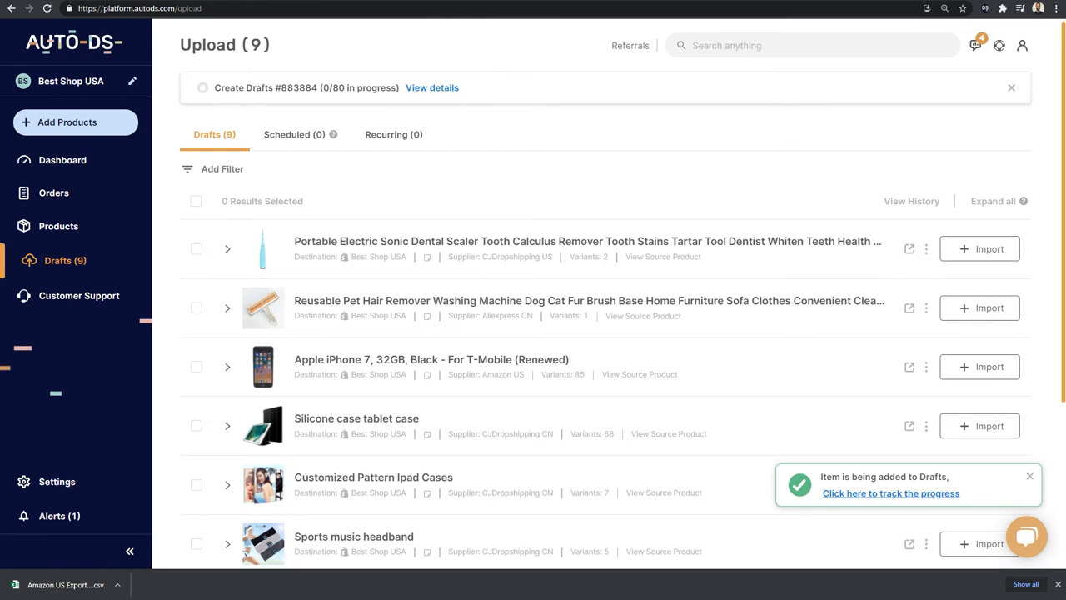
pyautogui.click(433, 87)
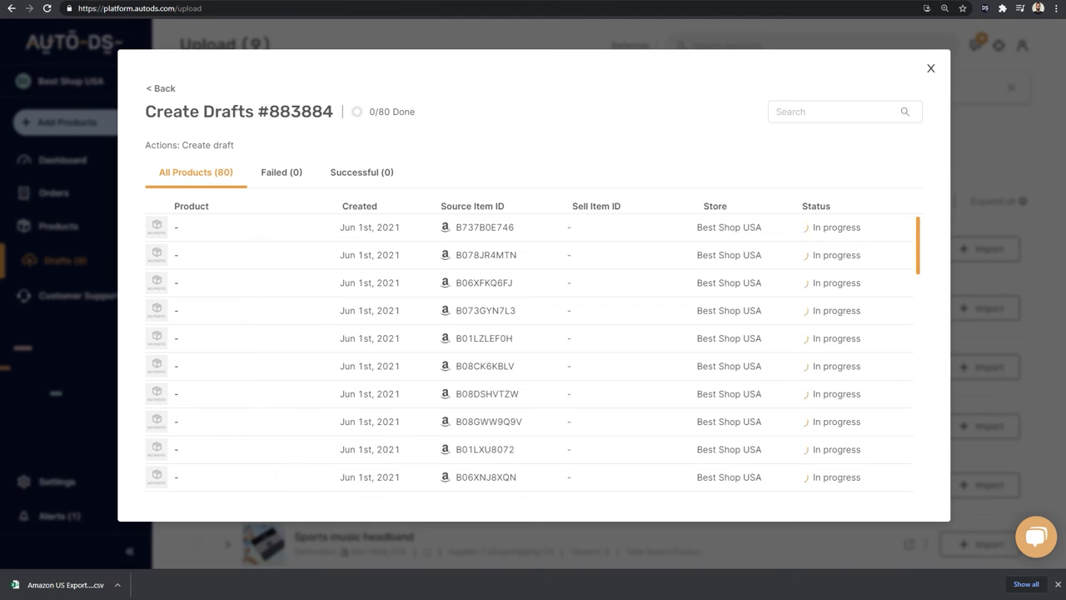
pyautogui.click(929, 67)
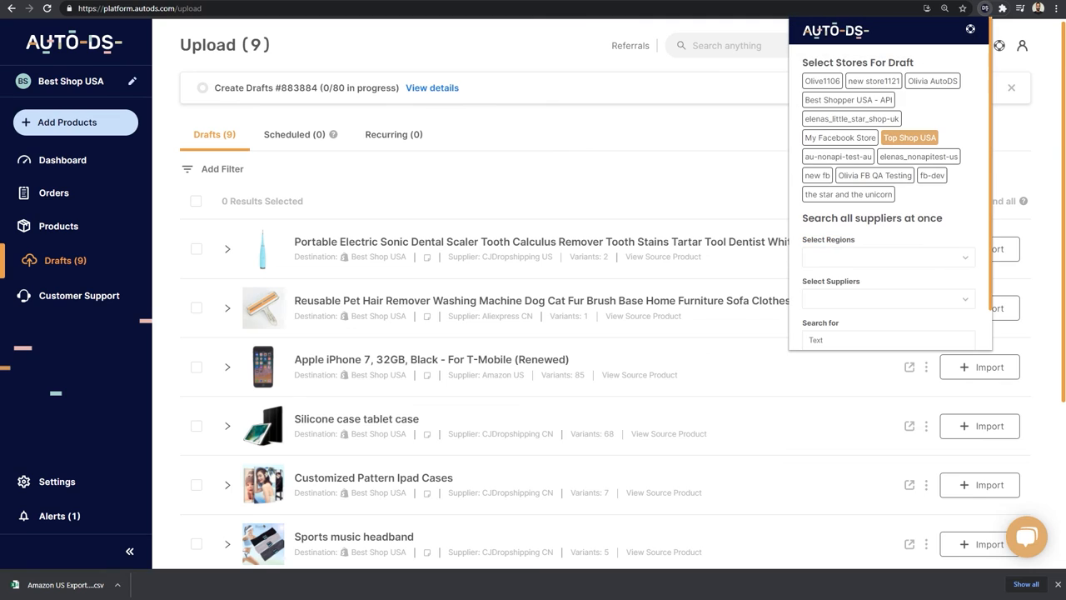
# Deselect Top Shop USA and select My Facebook Store and Best Shopper USA - API as draft stores
pyautogui.click(970, 30)
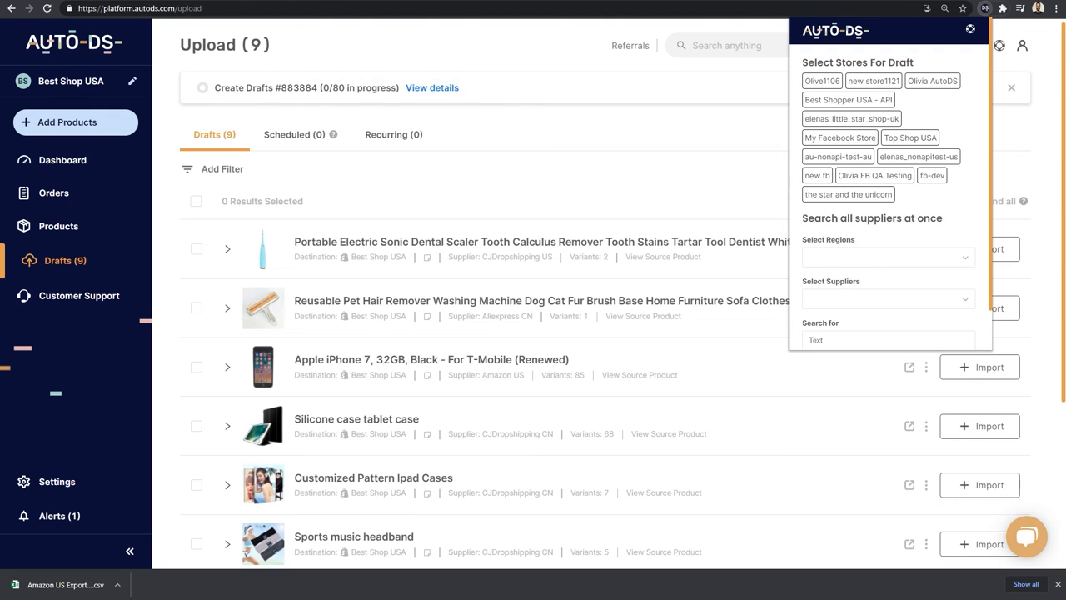
pyautogui.click(910, 137)
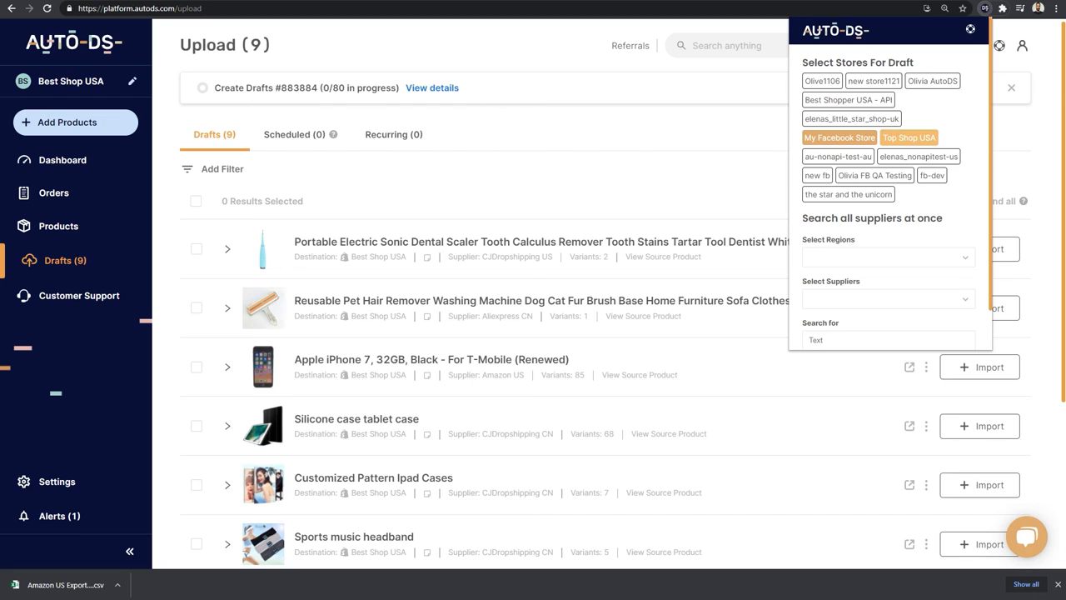
pyautogui.click(848, 100)
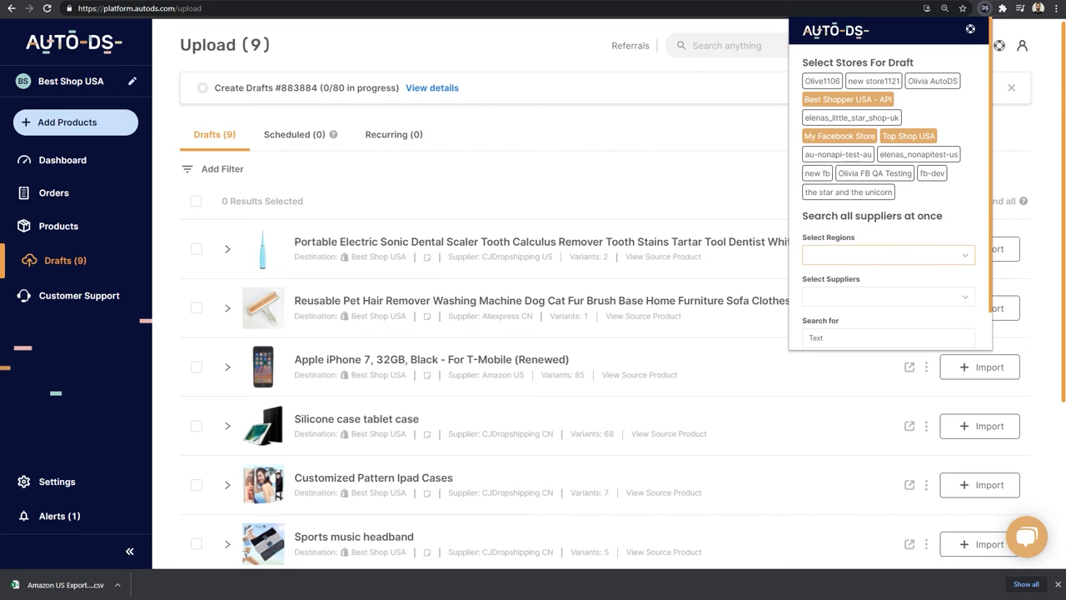